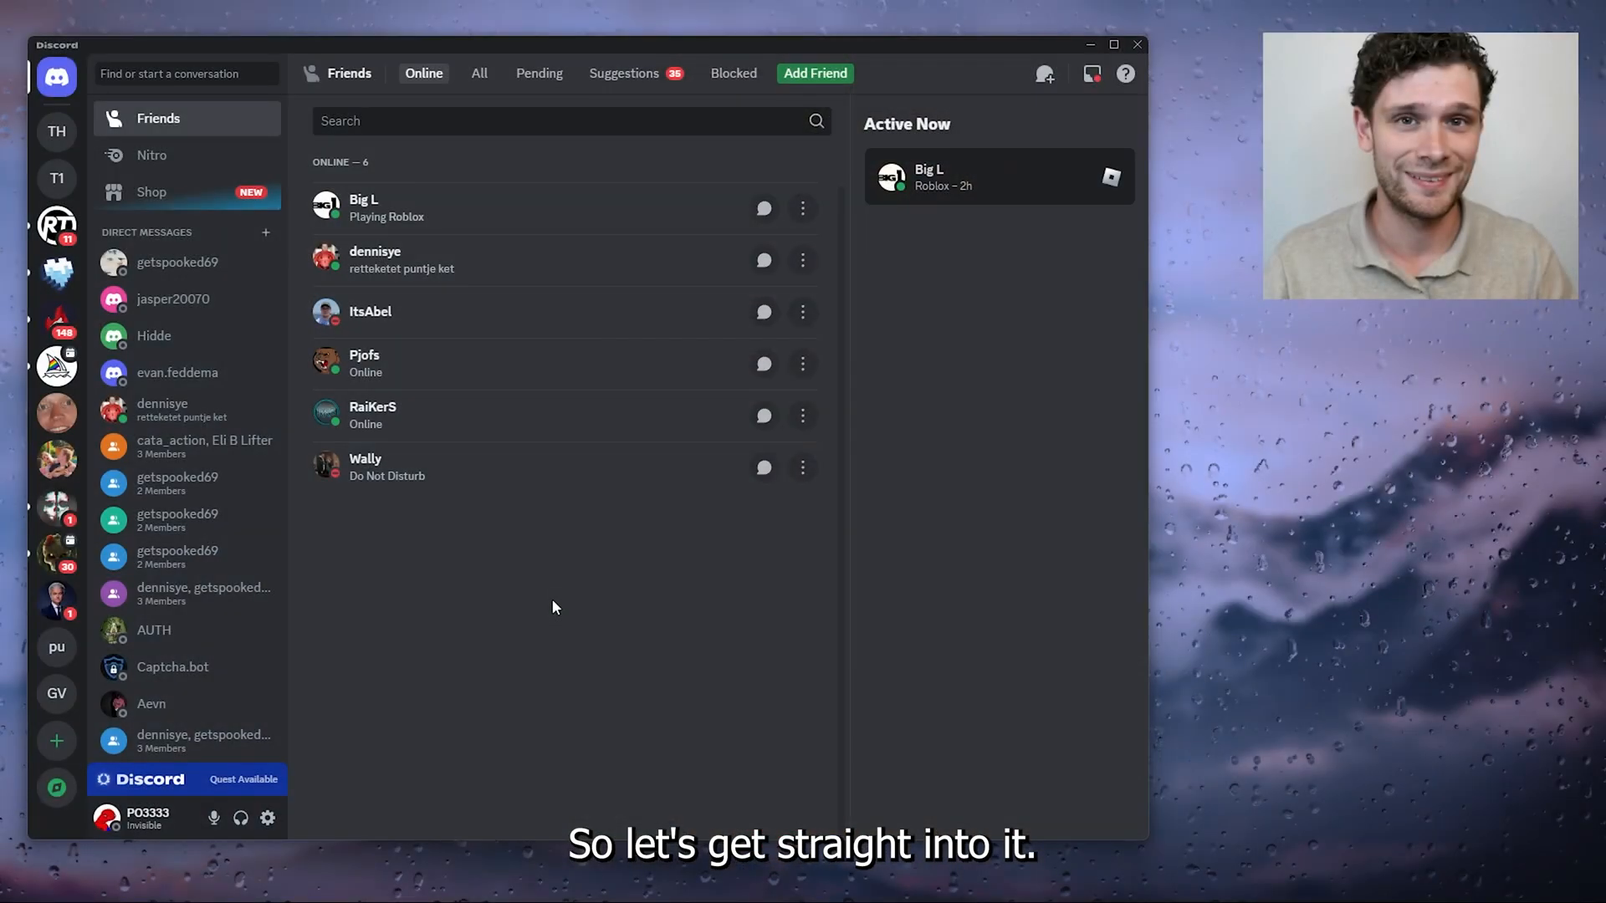
mouse_move(540, 505)
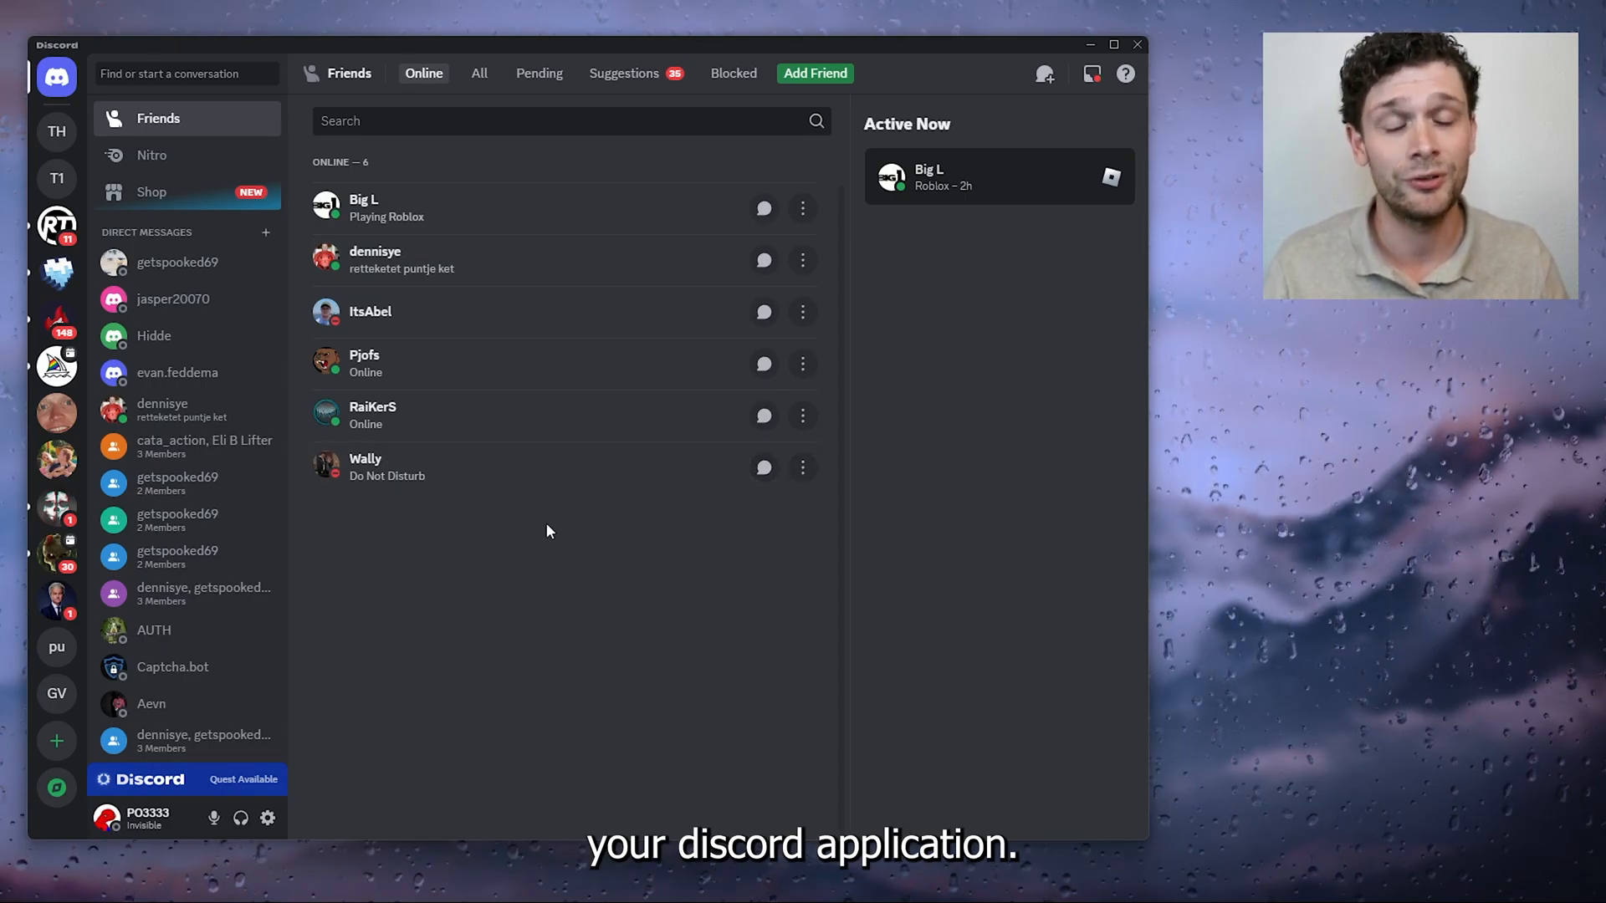
mouse_move(567, 458)
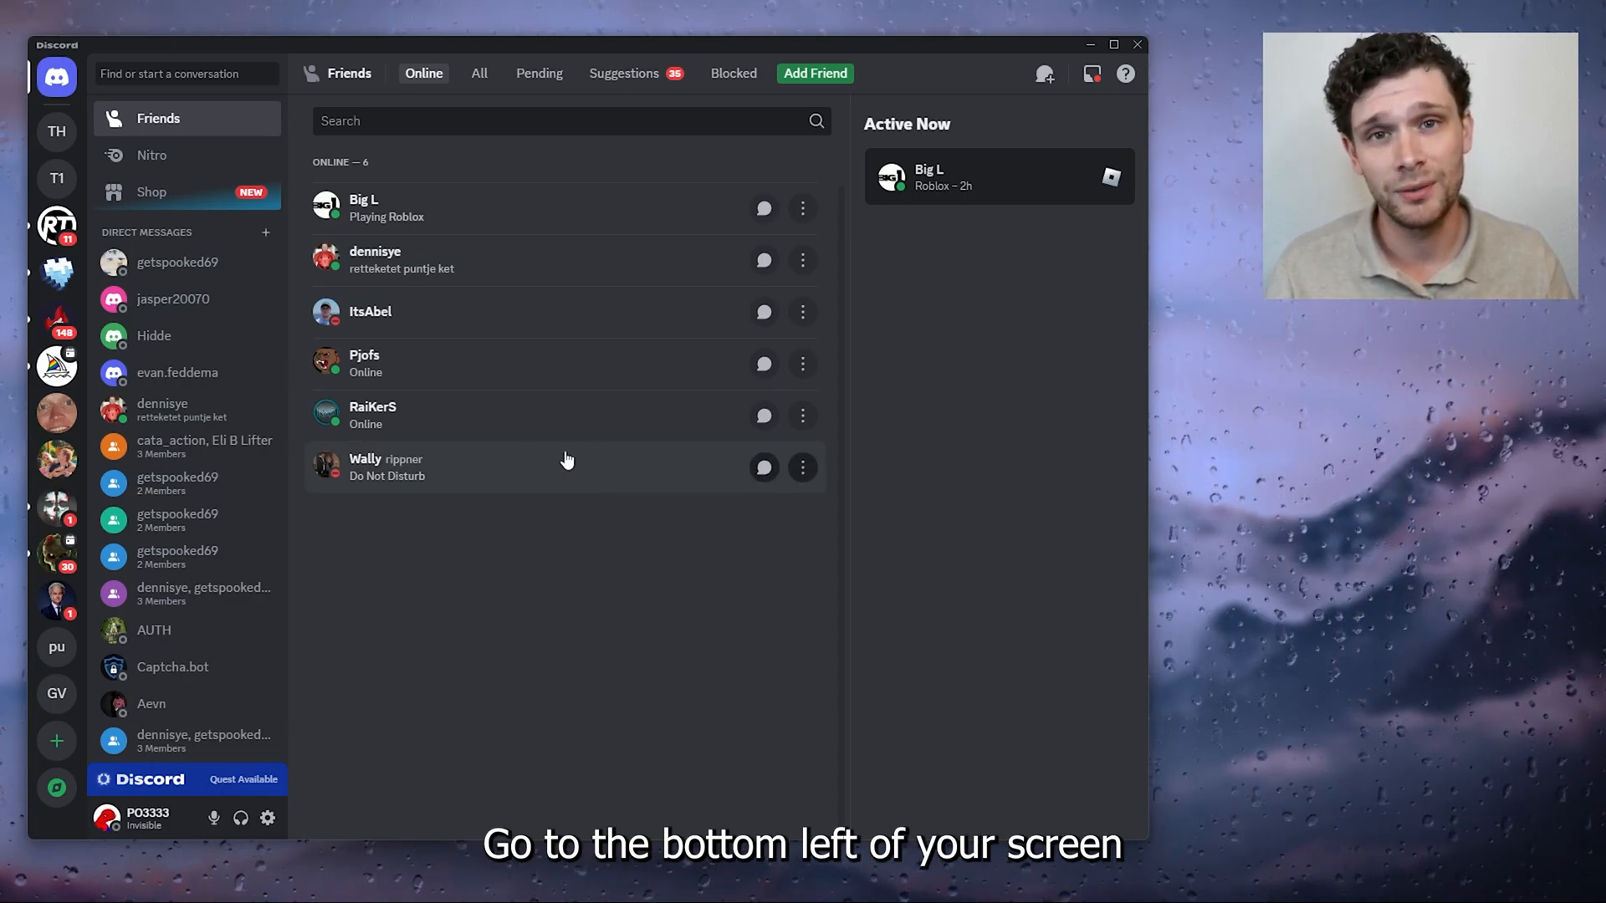
mouse_move(267, 817)
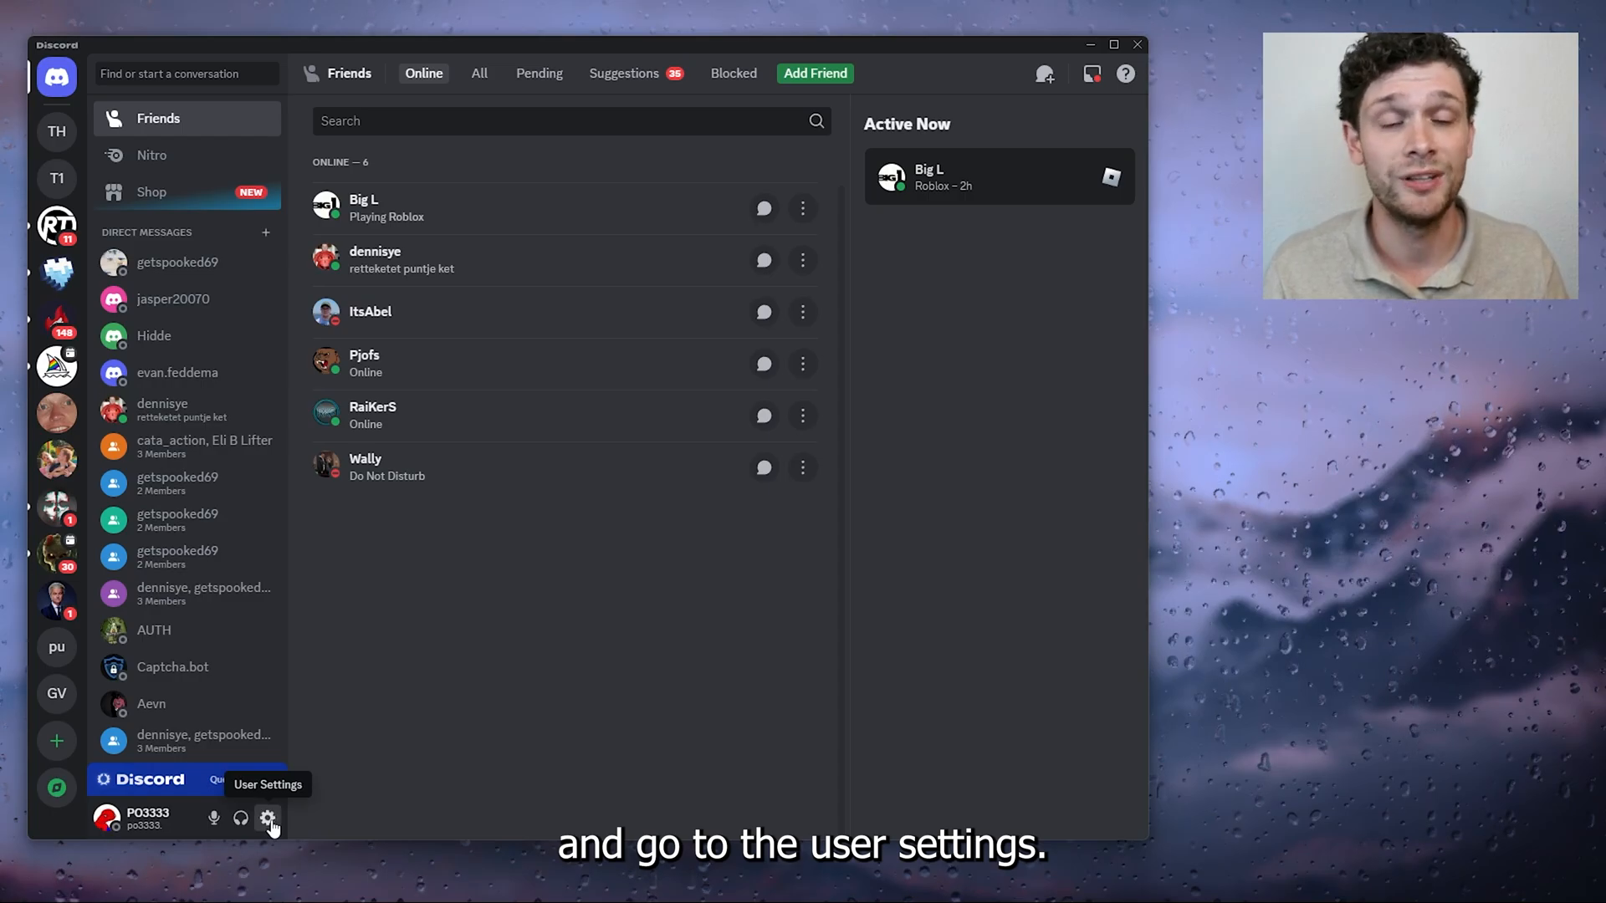
Reach My Account's Password and Authentication section, viewing then cancelling the Change Password dialog
click(267, 818)
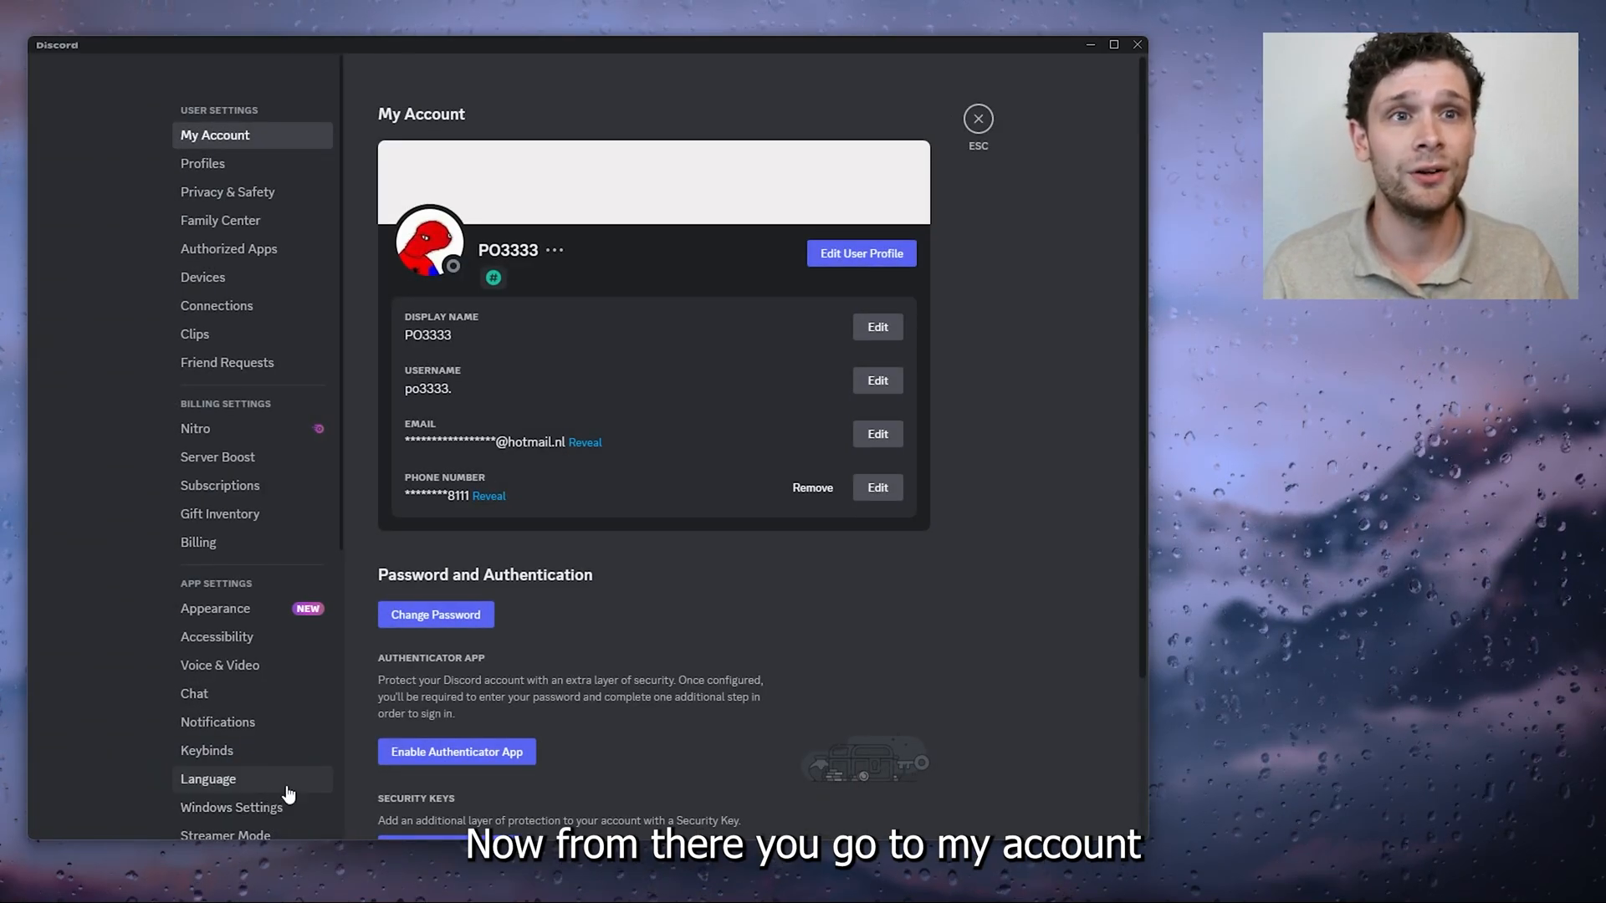
scroll(down, 3)
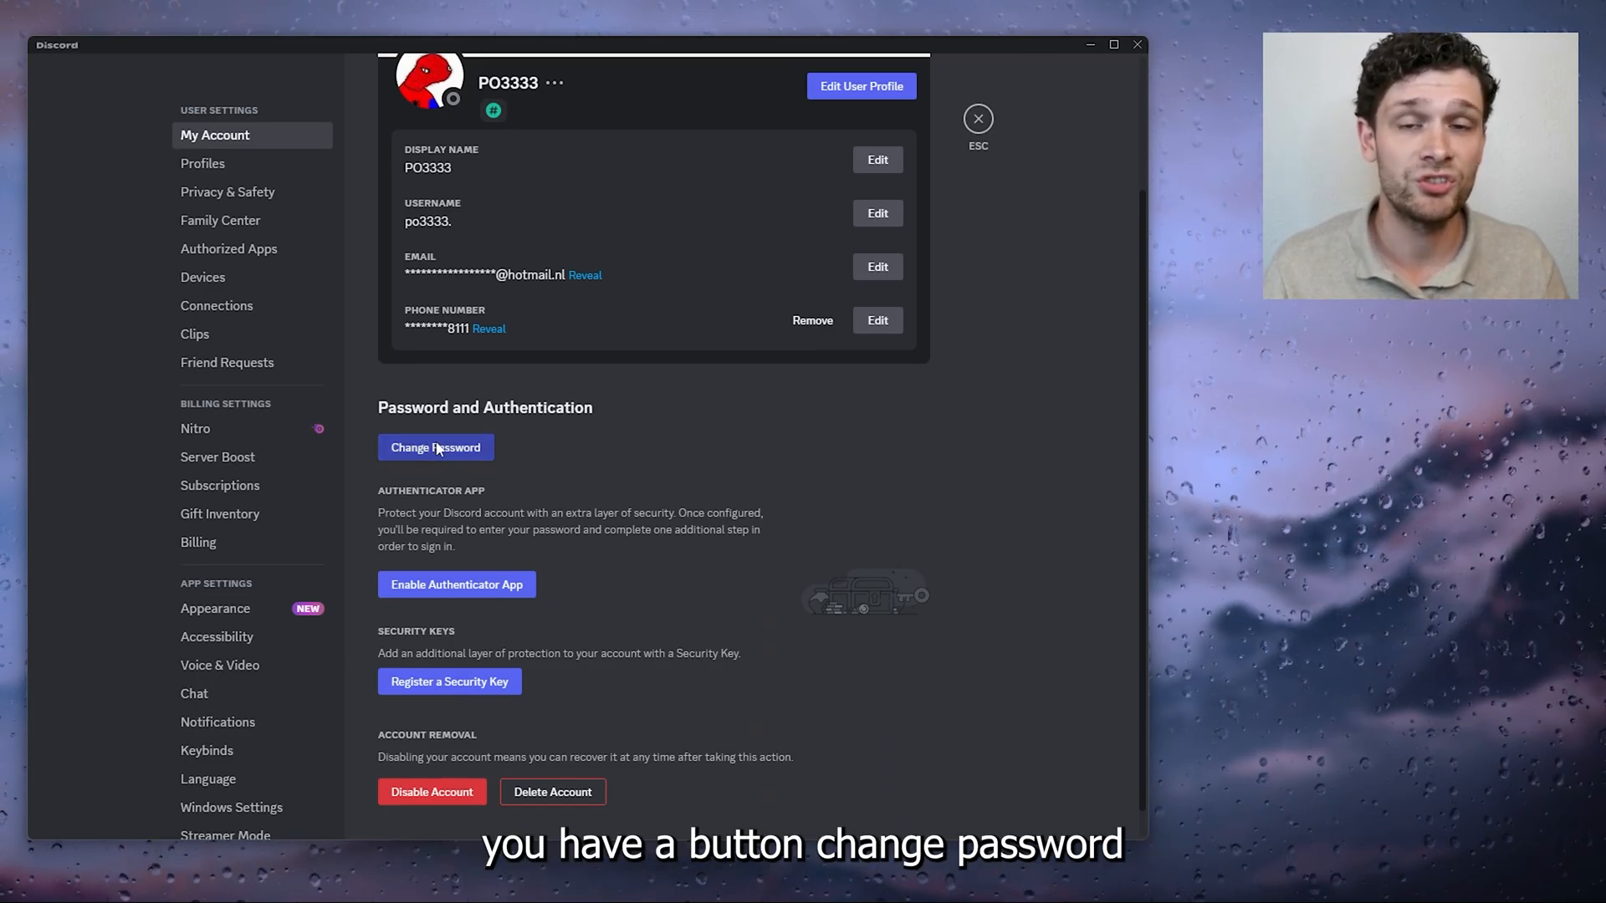
click(435, 448)
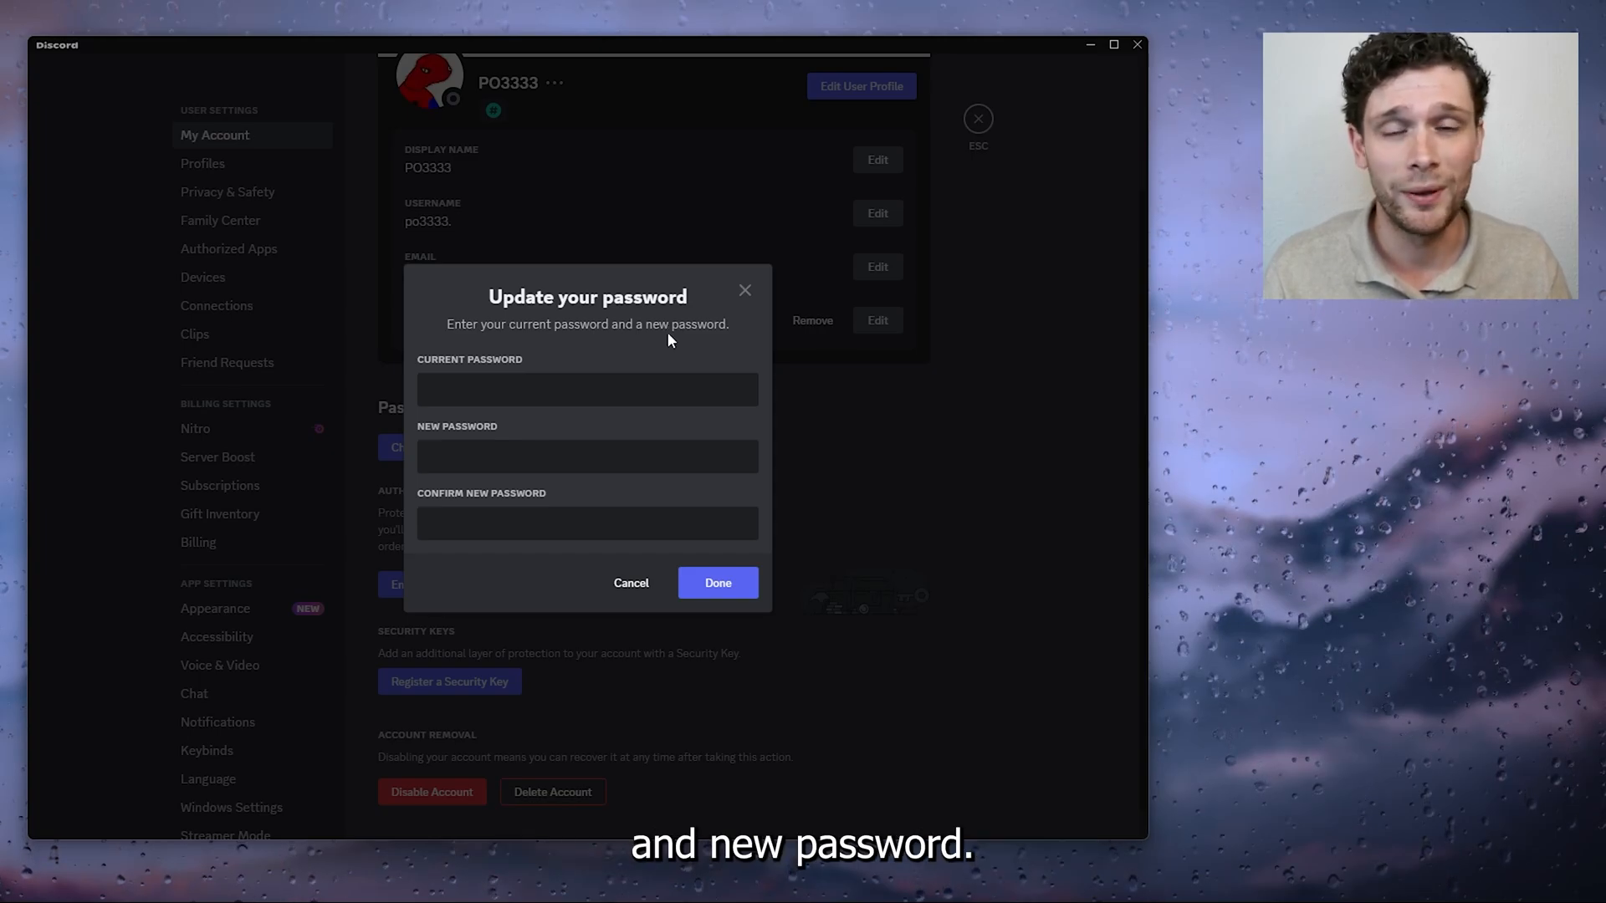
click(587, 389)
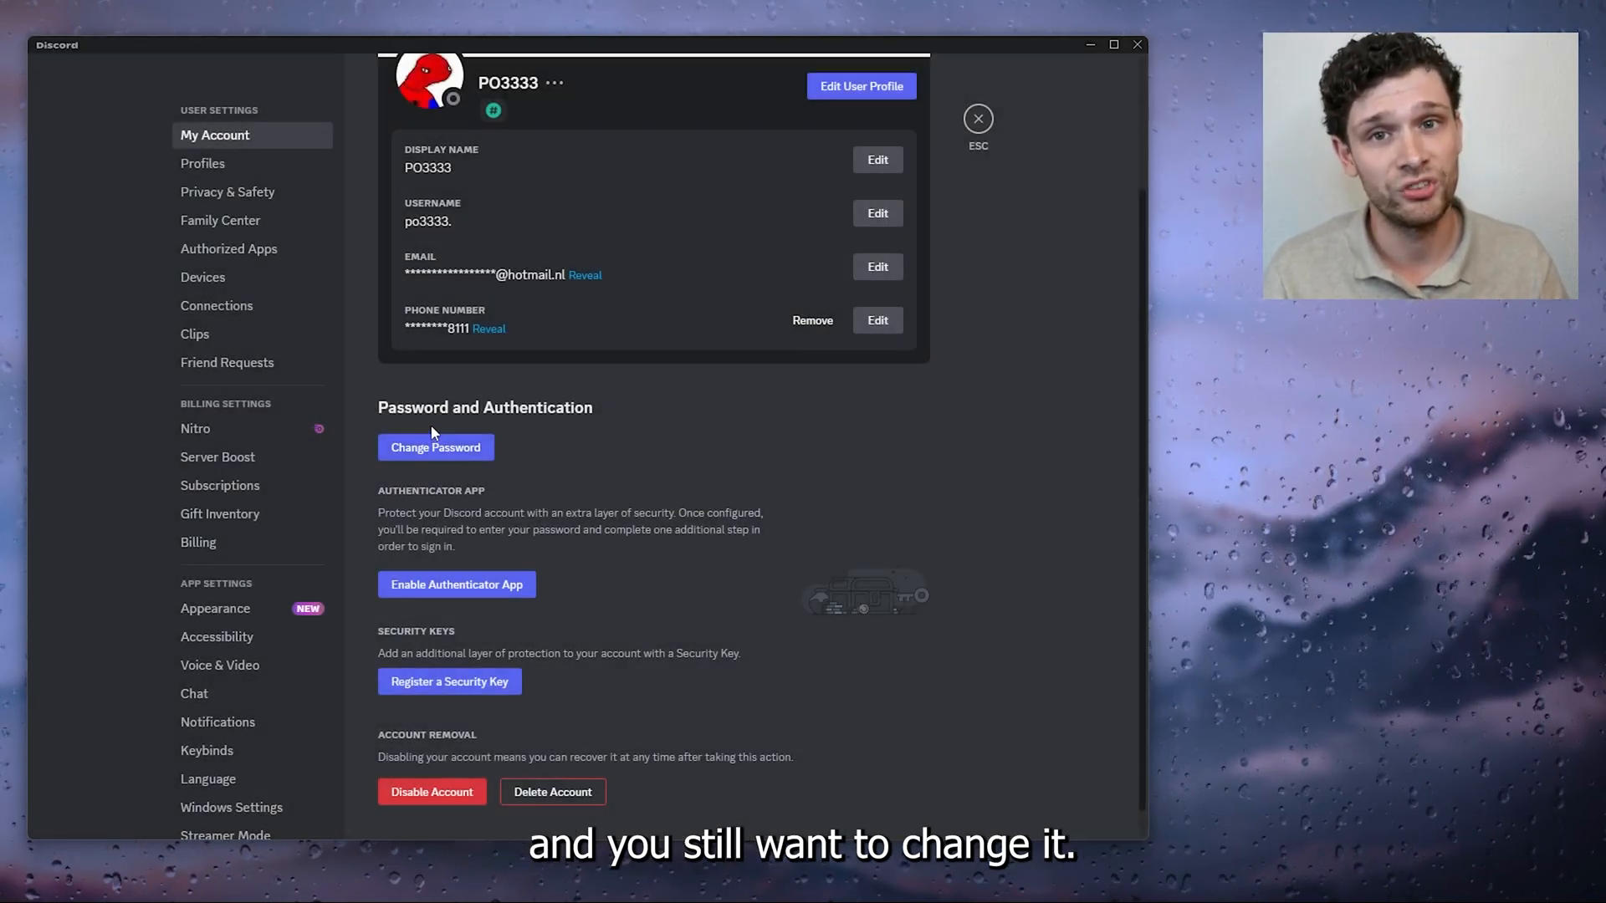
mouse_move(952, 203)
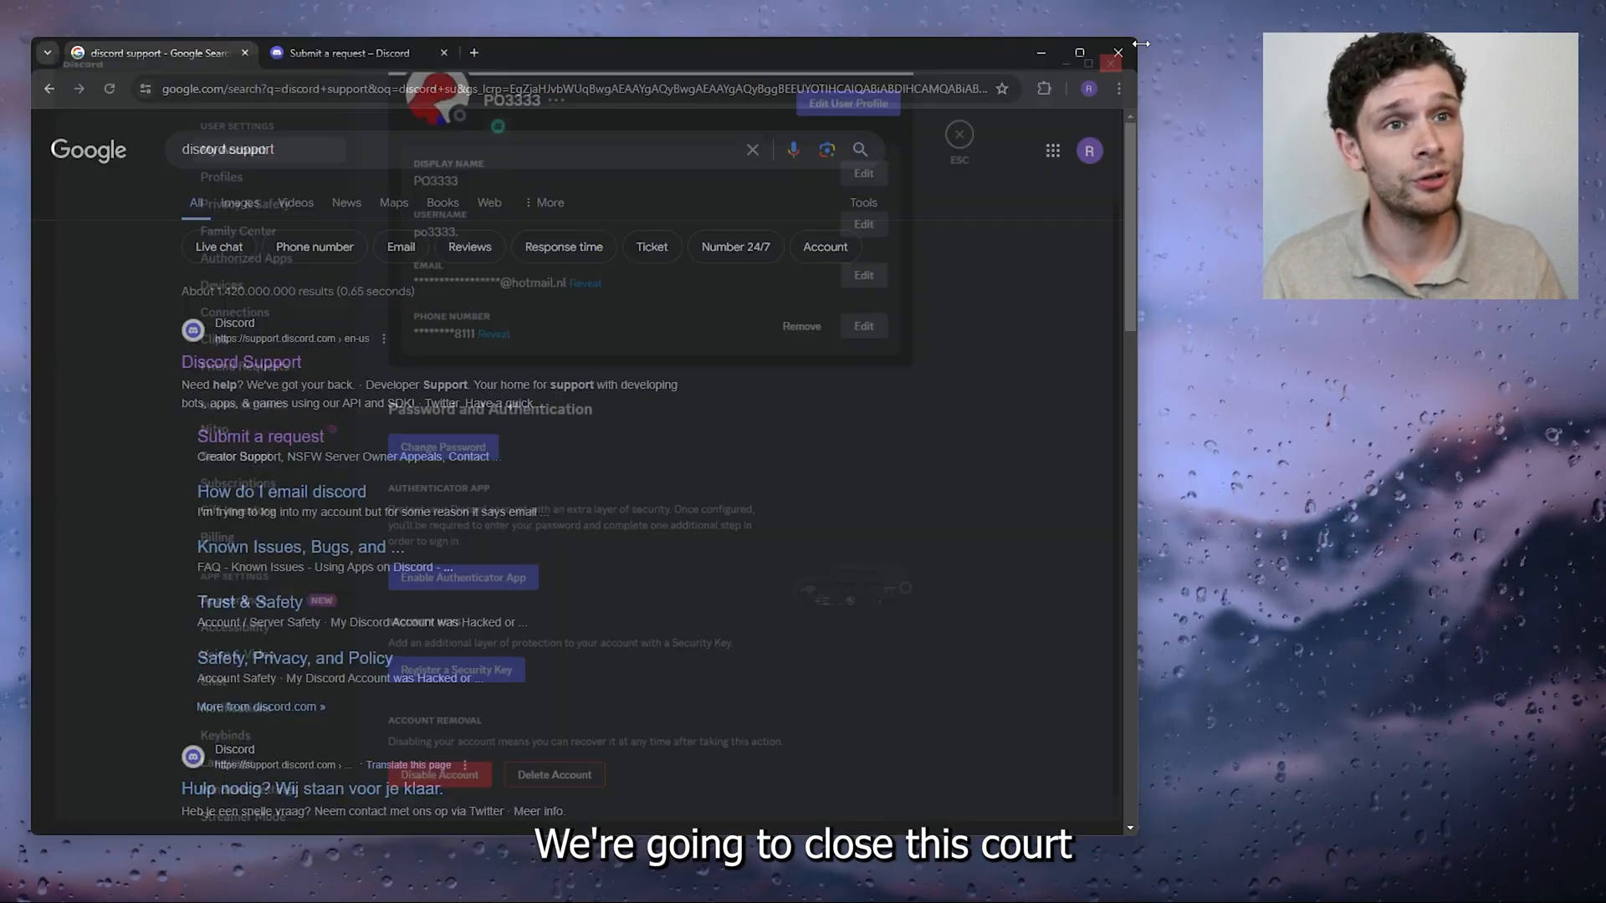
Leave the Discord app and enter the Help Center's Account Settings category from the search result
click(957, 133)
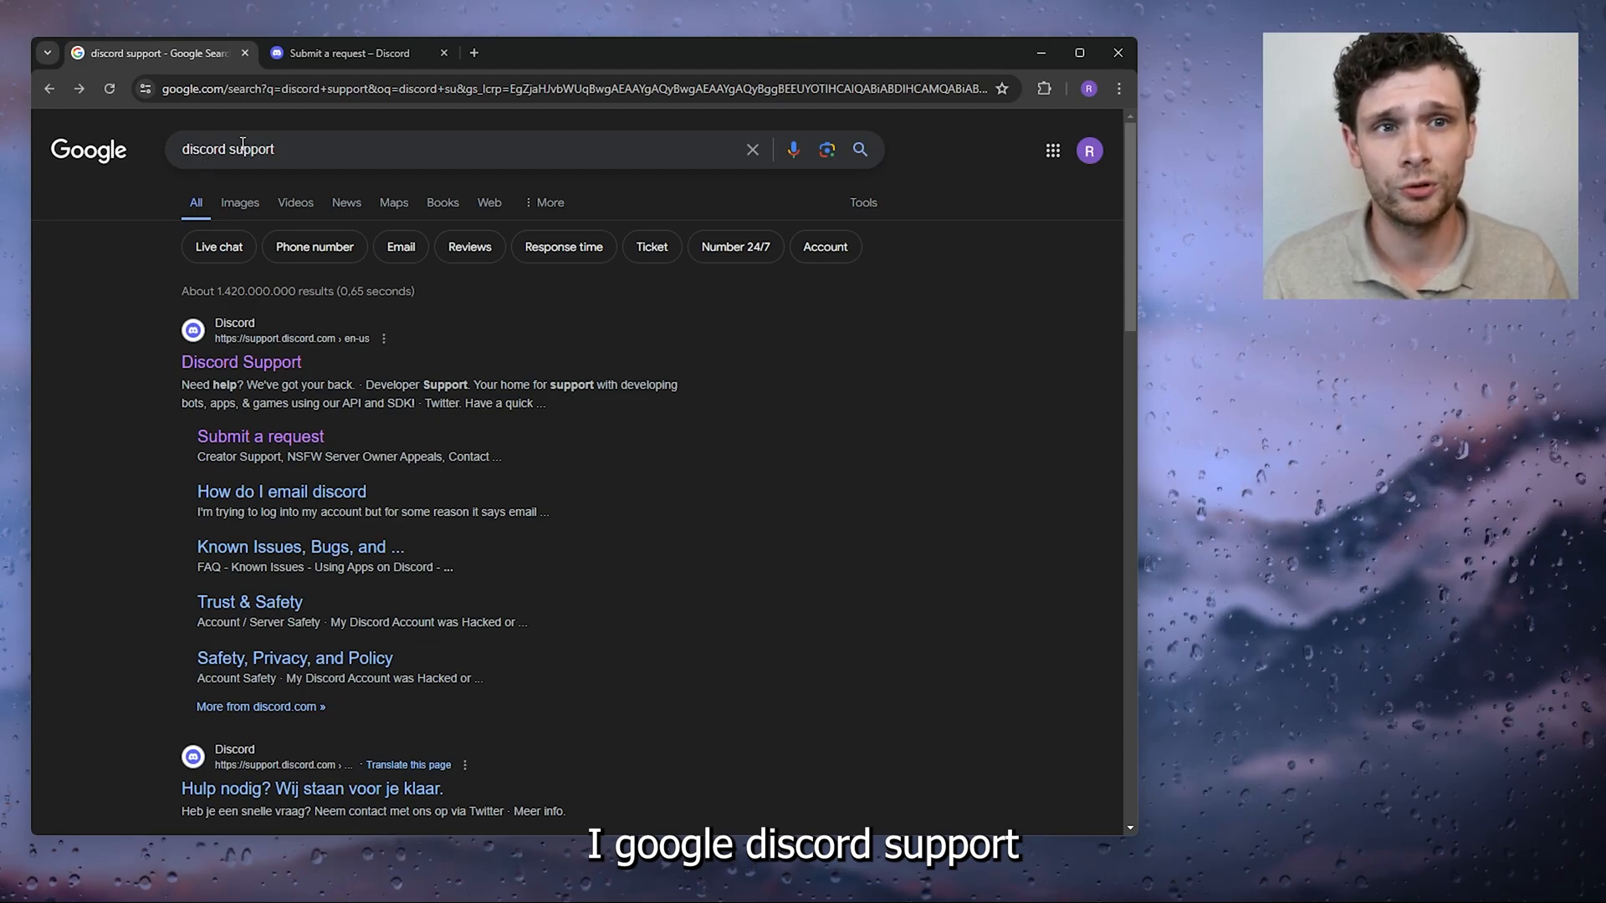
click(241, 361)
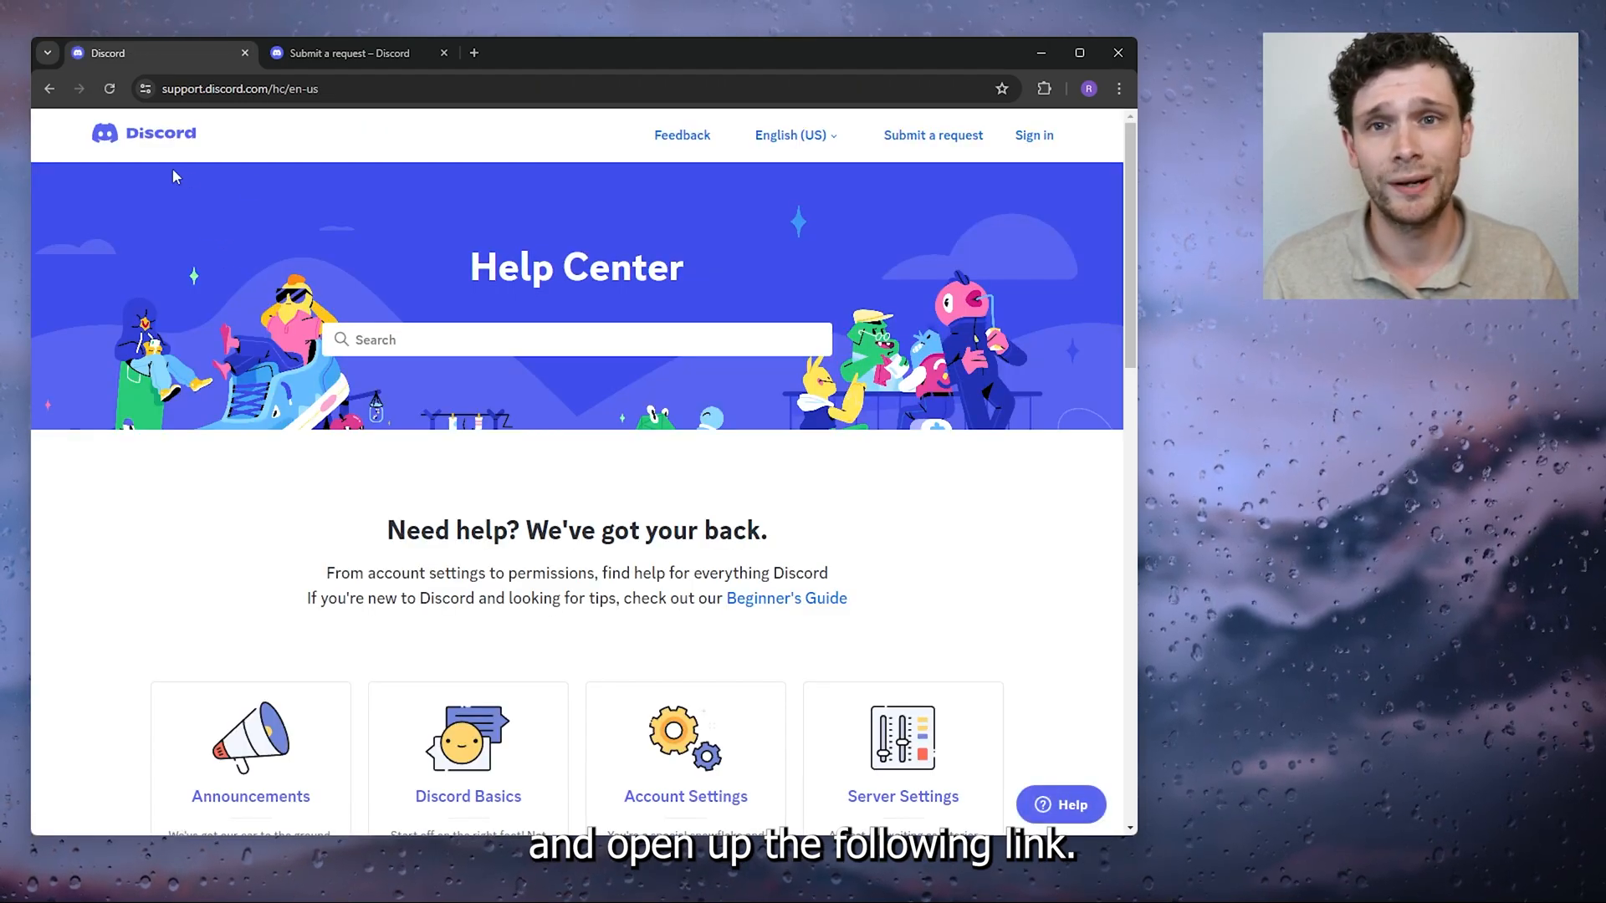
mouse_move(458, 280)
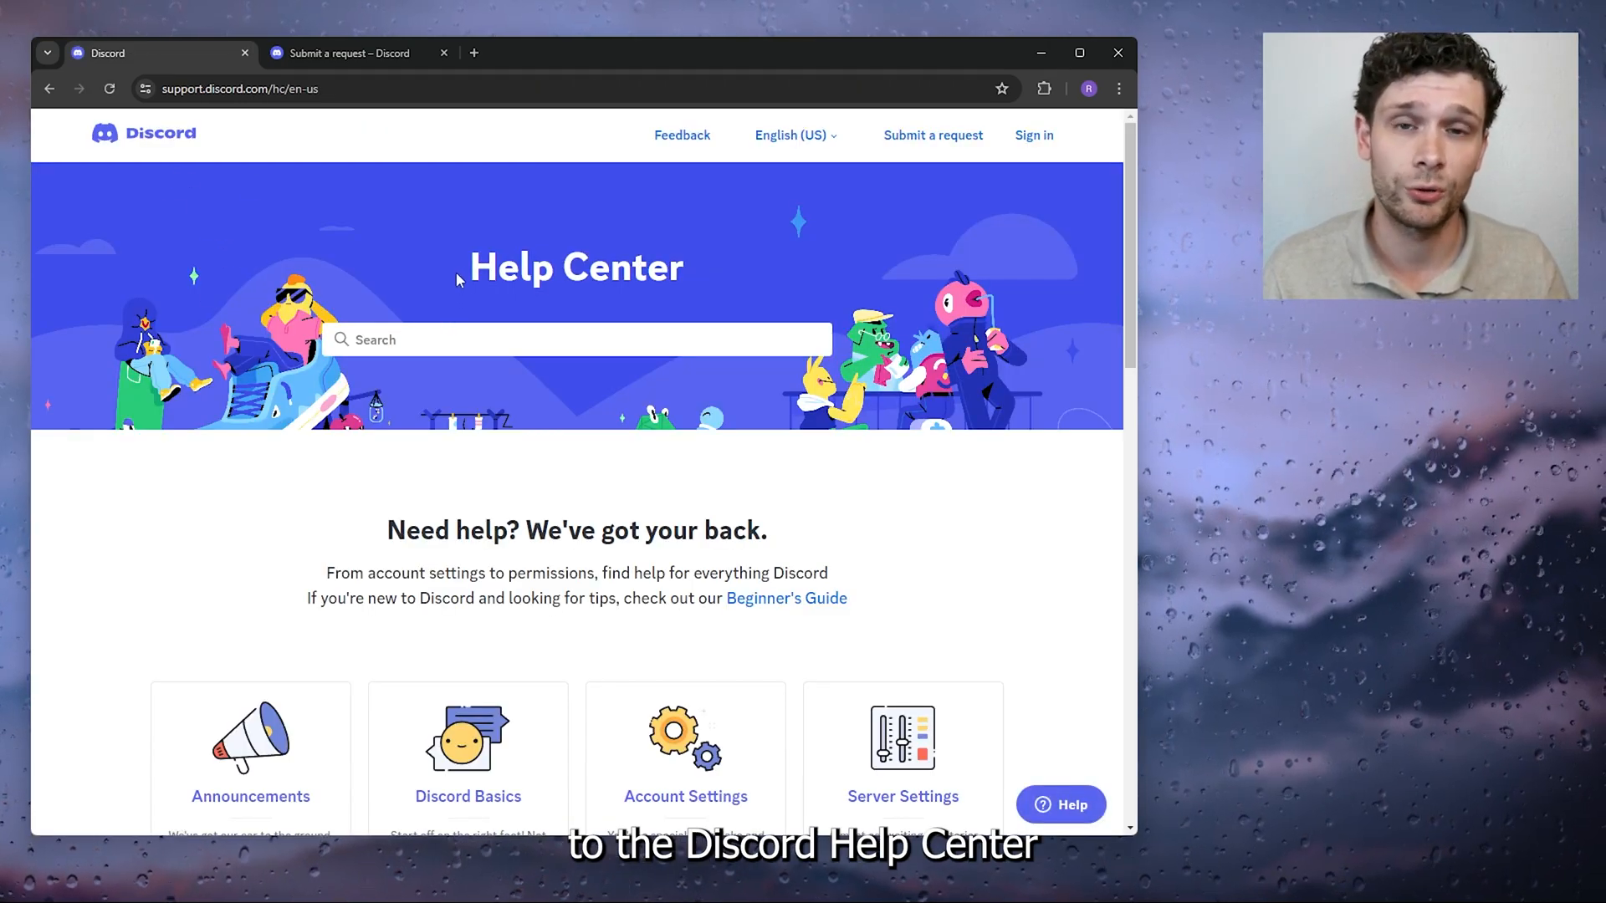
scroll(down, 3)
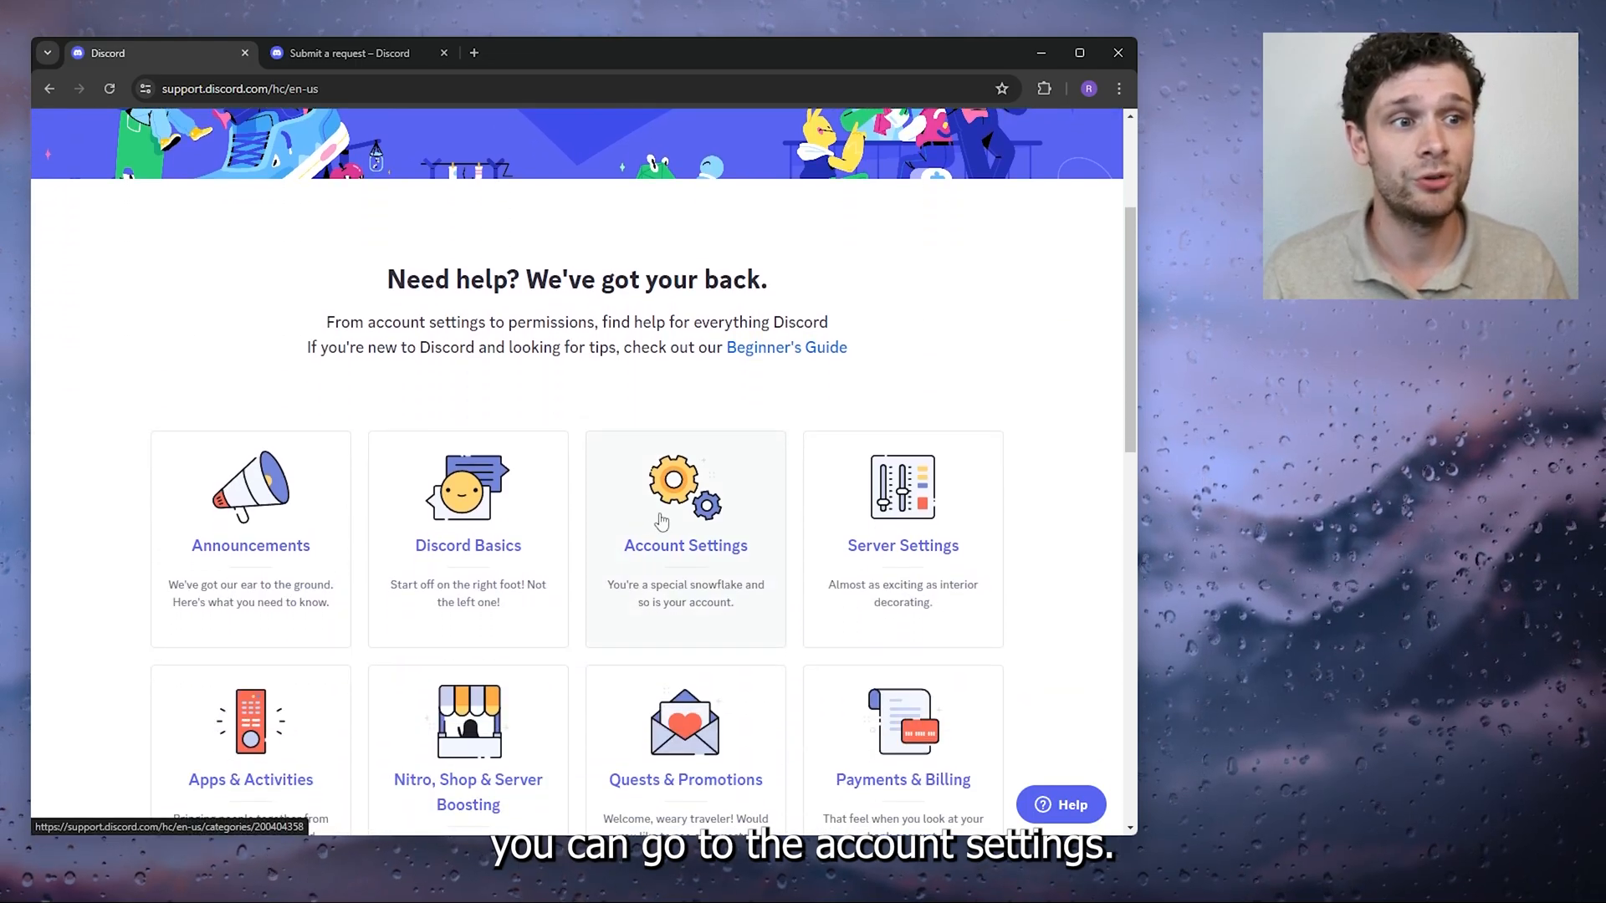
click(685, 545)
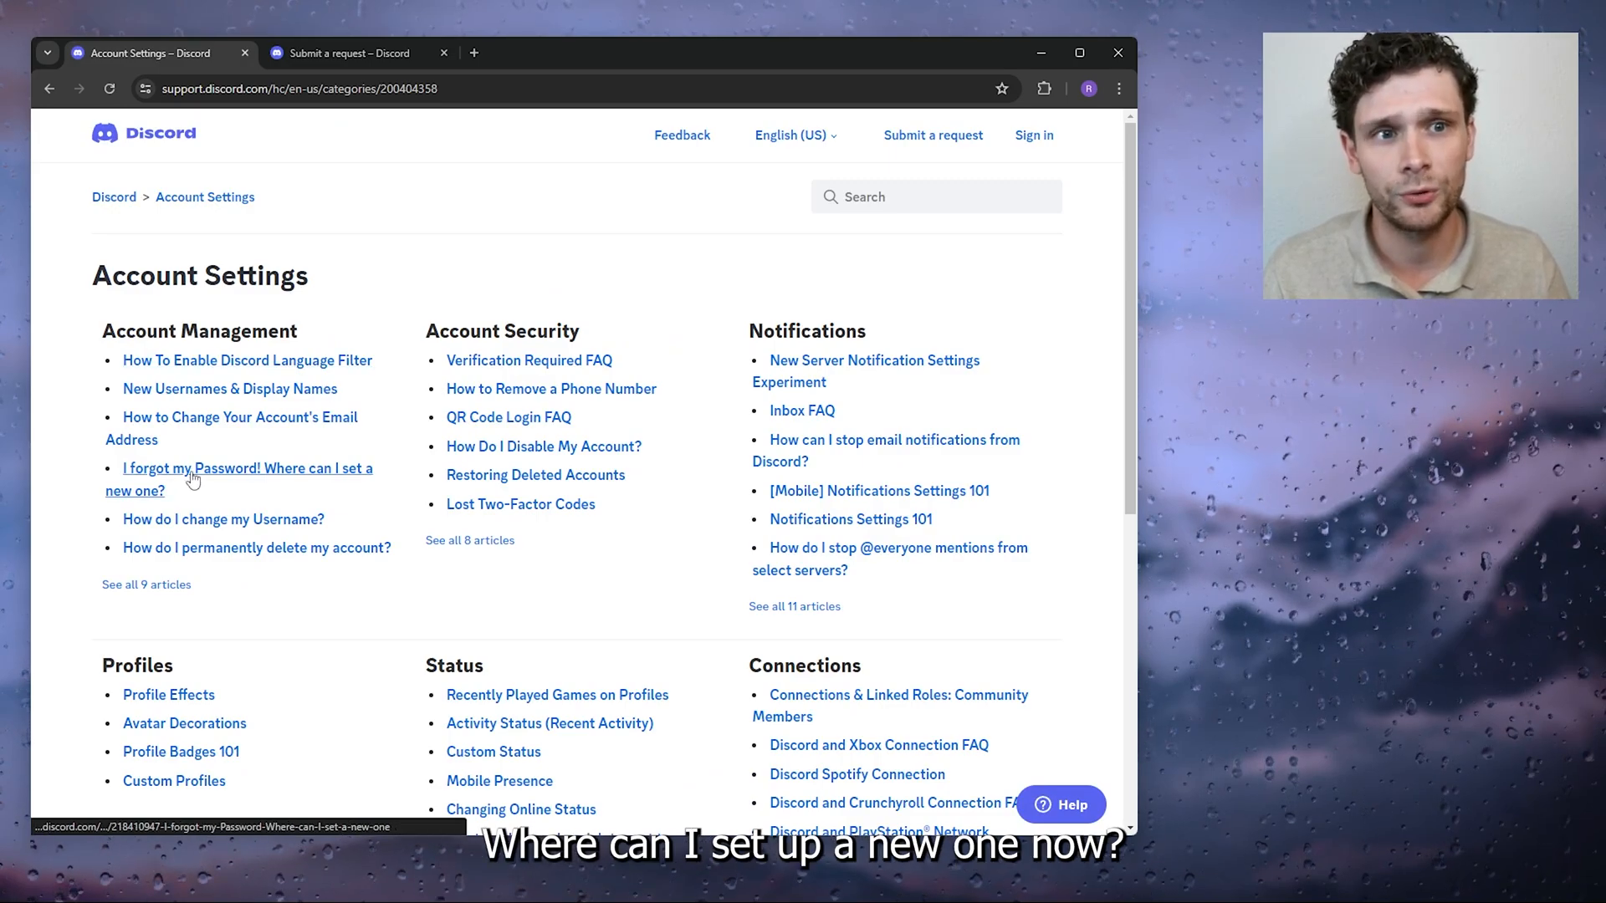
Read 'I forgot my Password! Where can I set a new one?' down to the dis.gd/contact support note
click(246, 478)
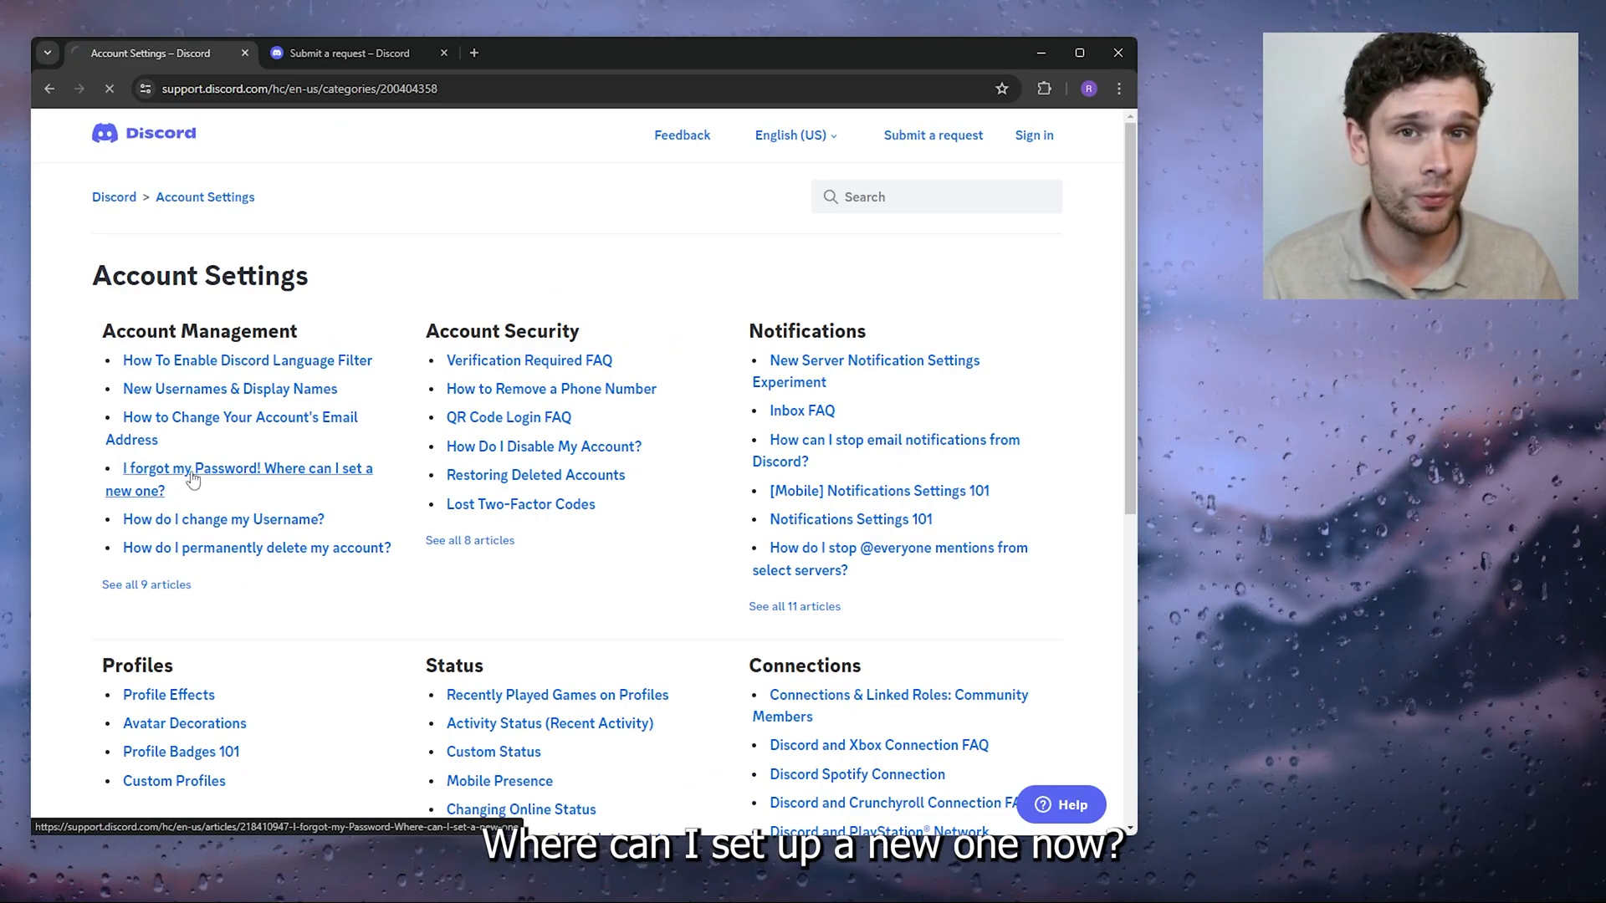
click(245, 480)
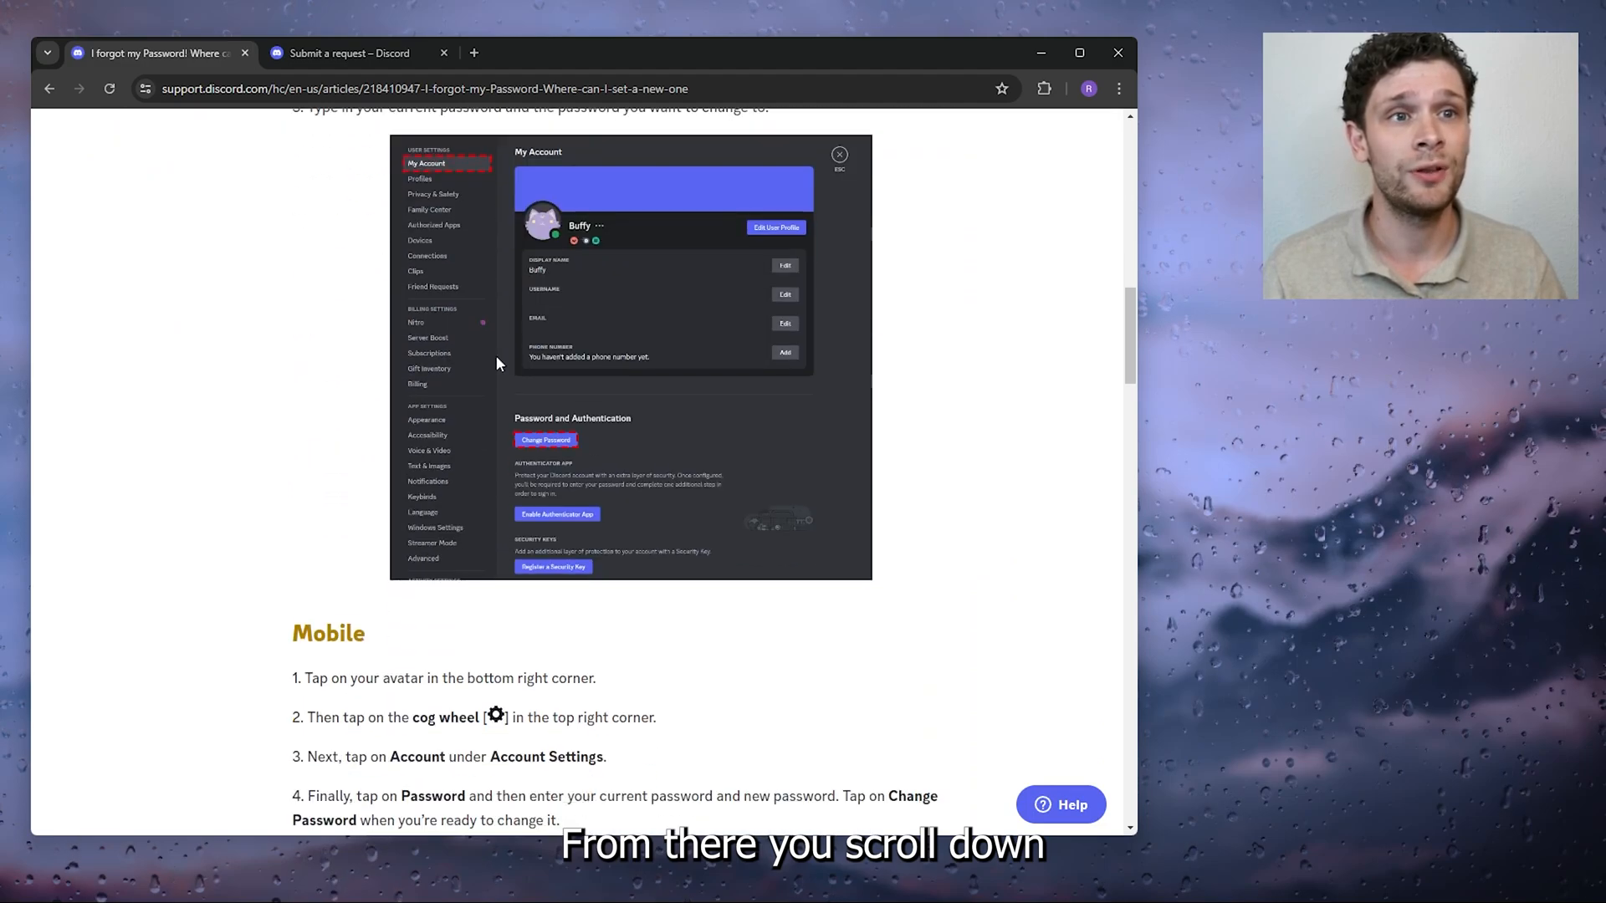
scroll(down, 3)
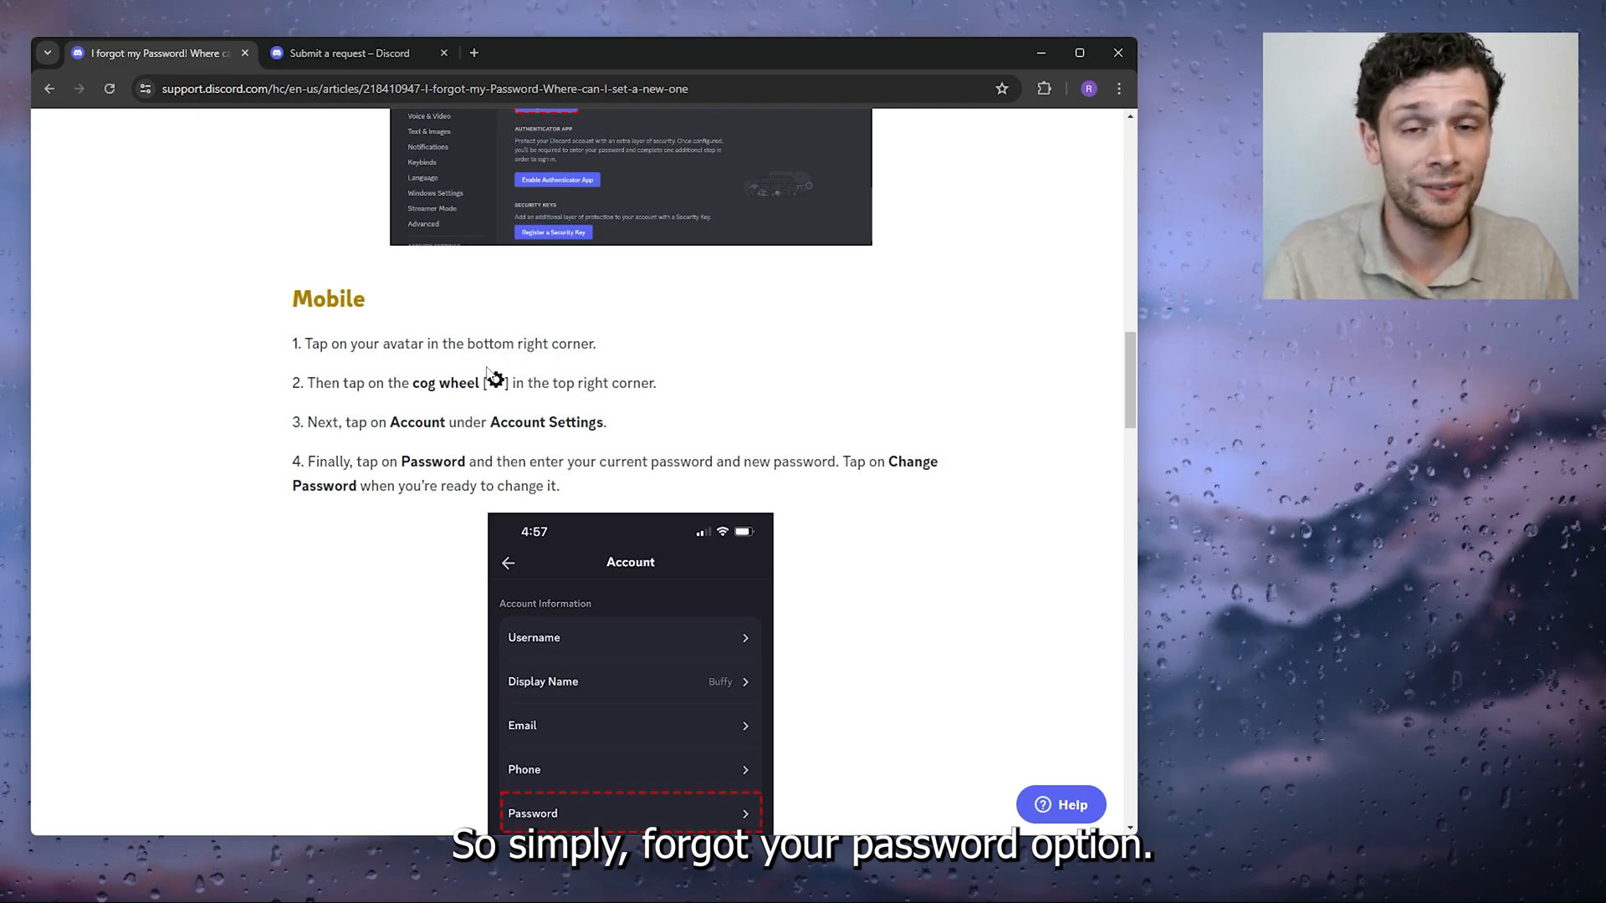
scroll(down, 3)
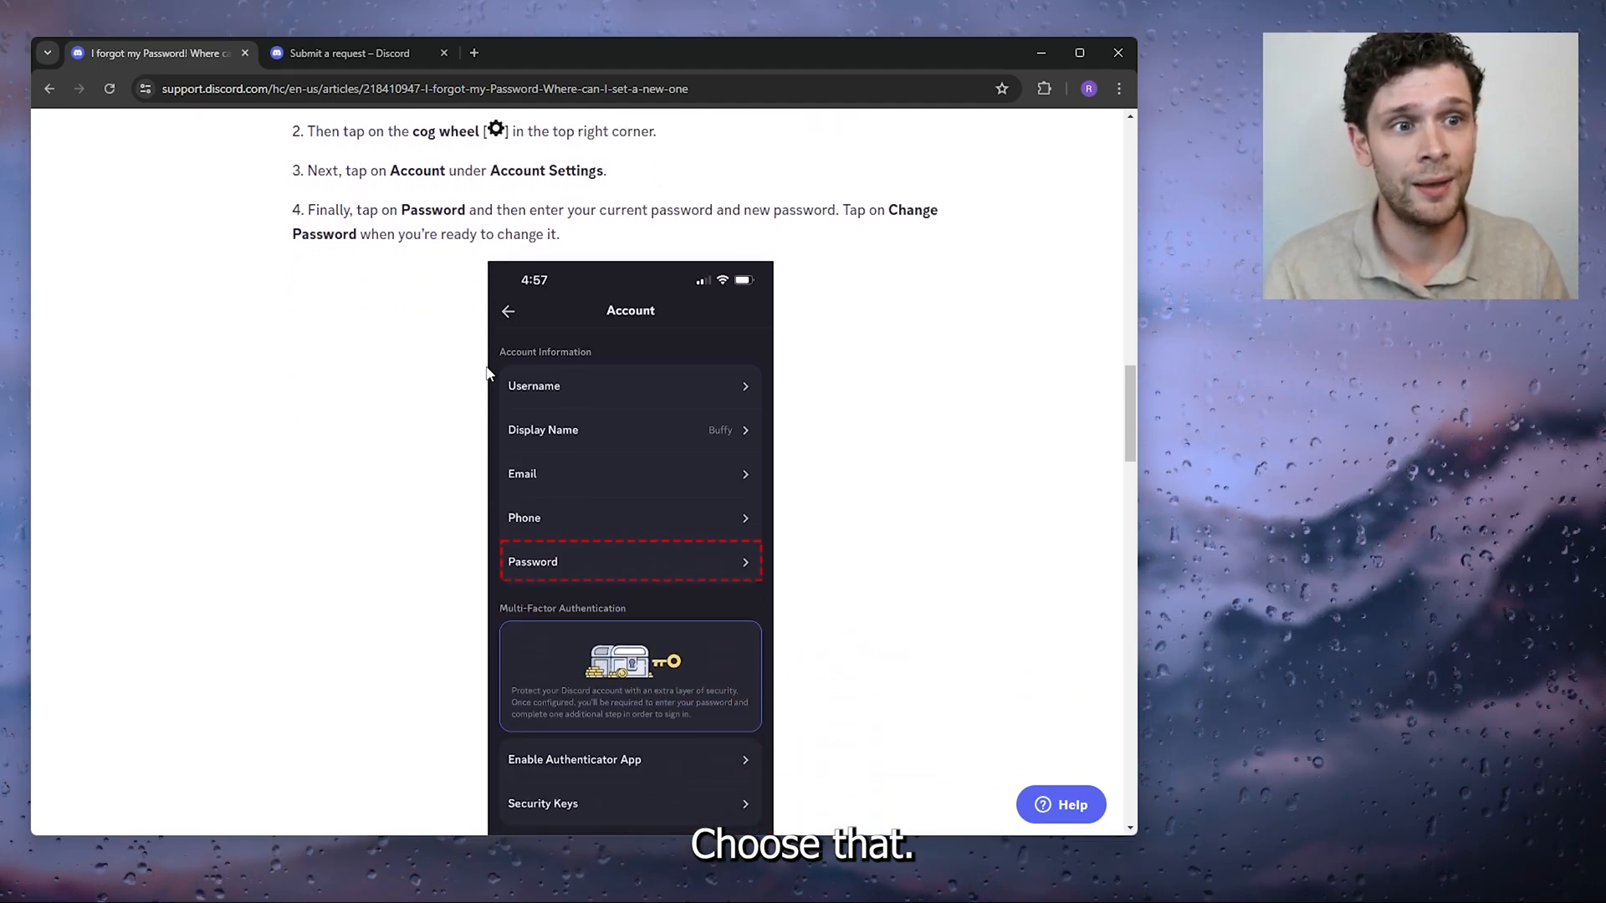
scroll(down, 3)
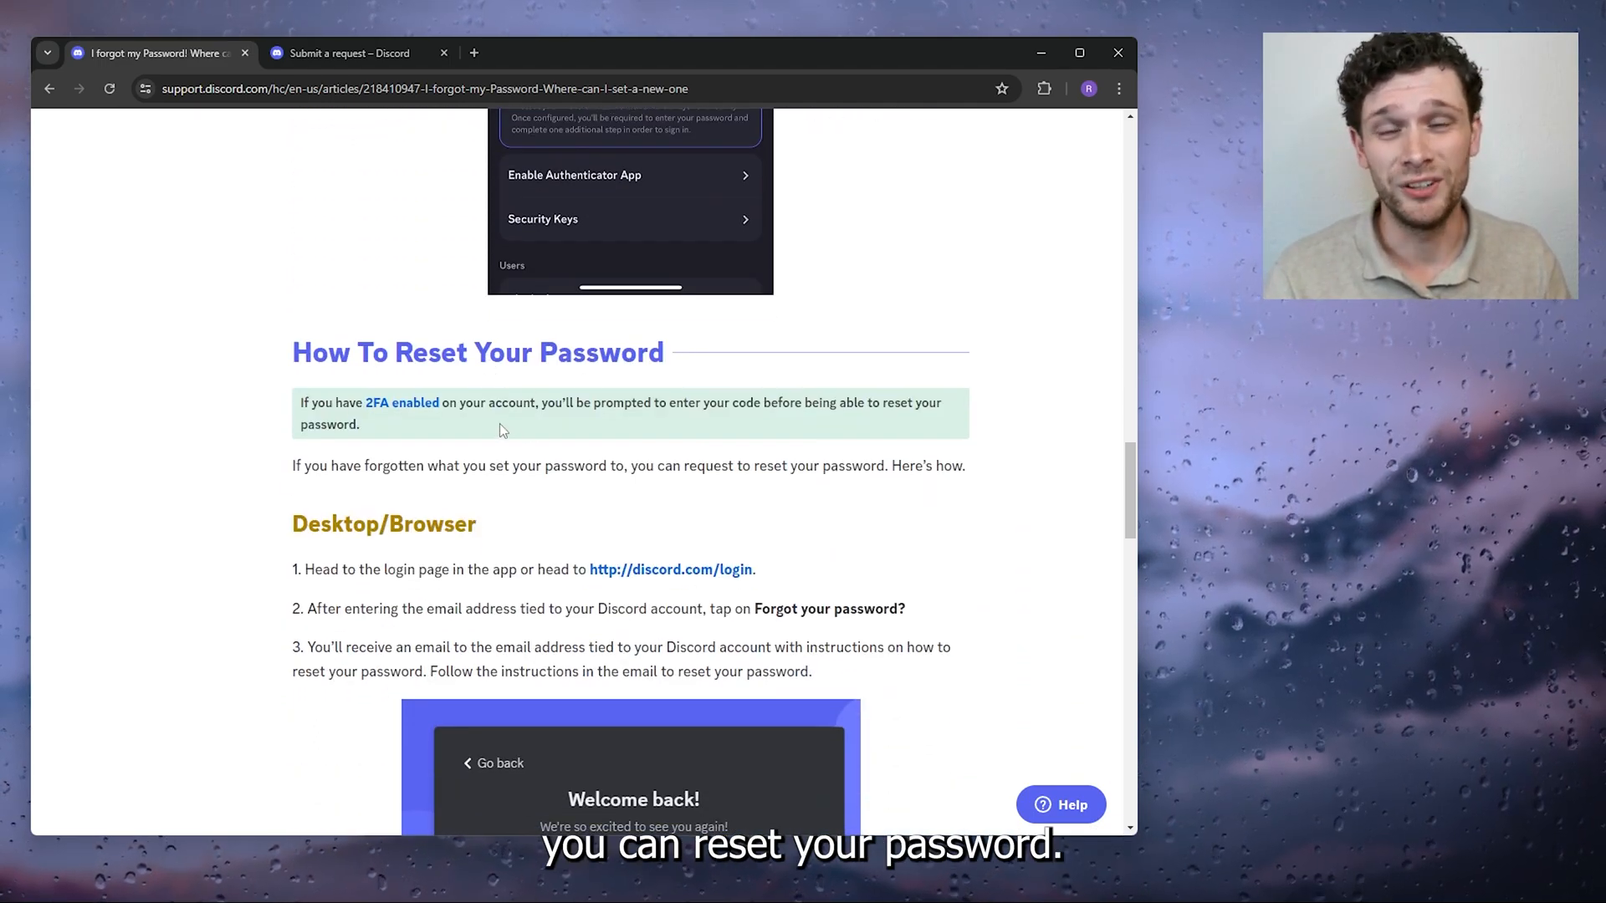
scroll(down, 3)
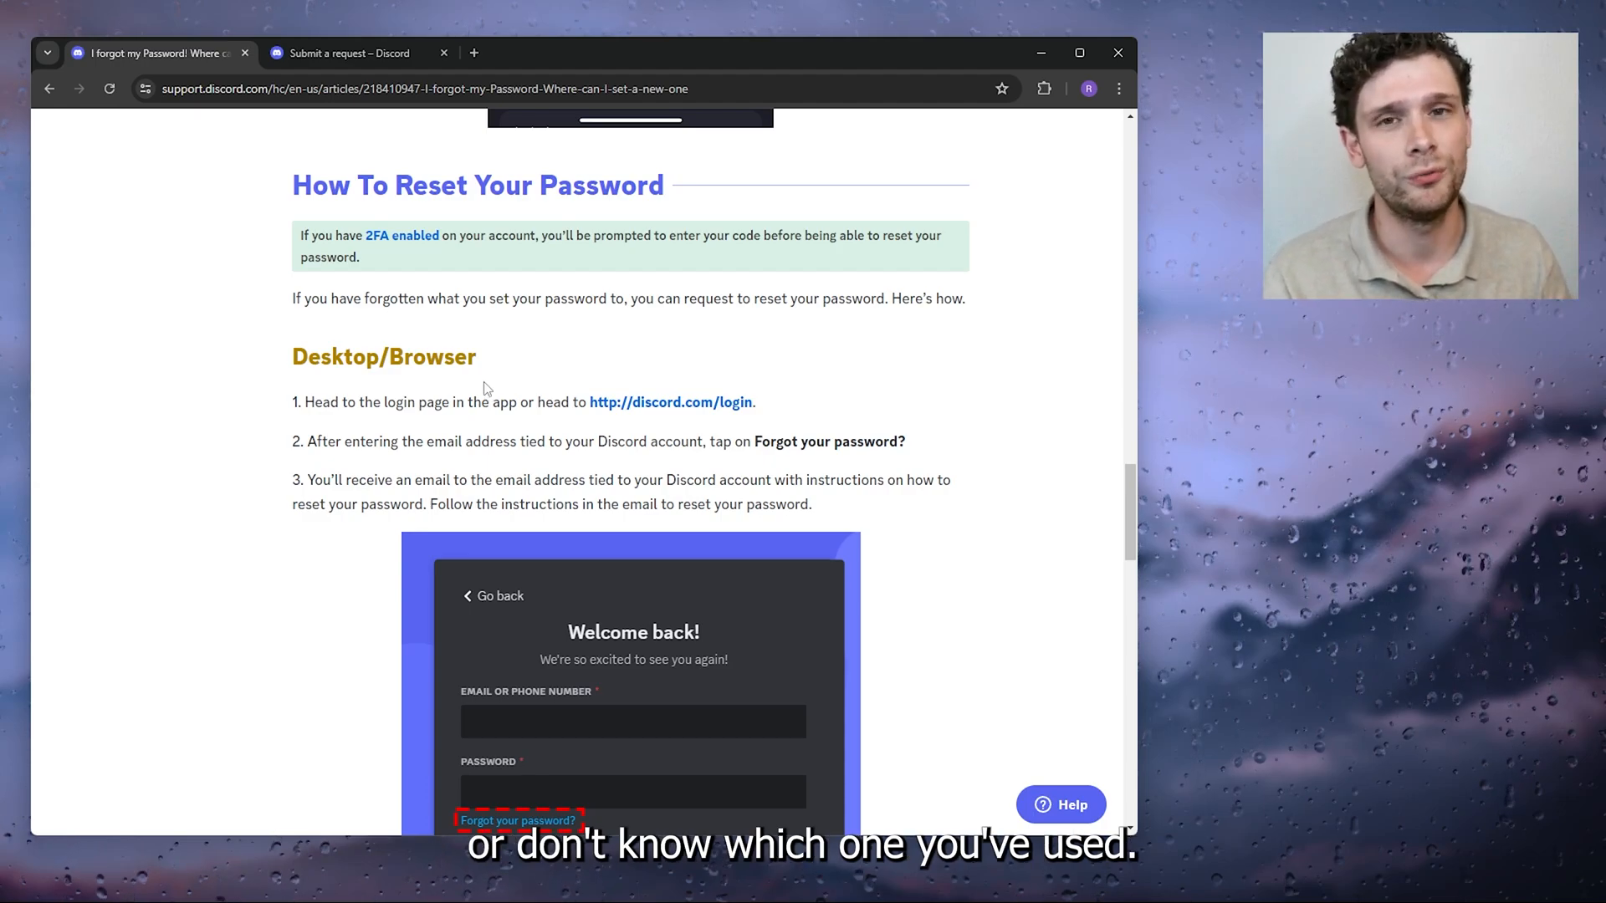
scroll(down, 3)
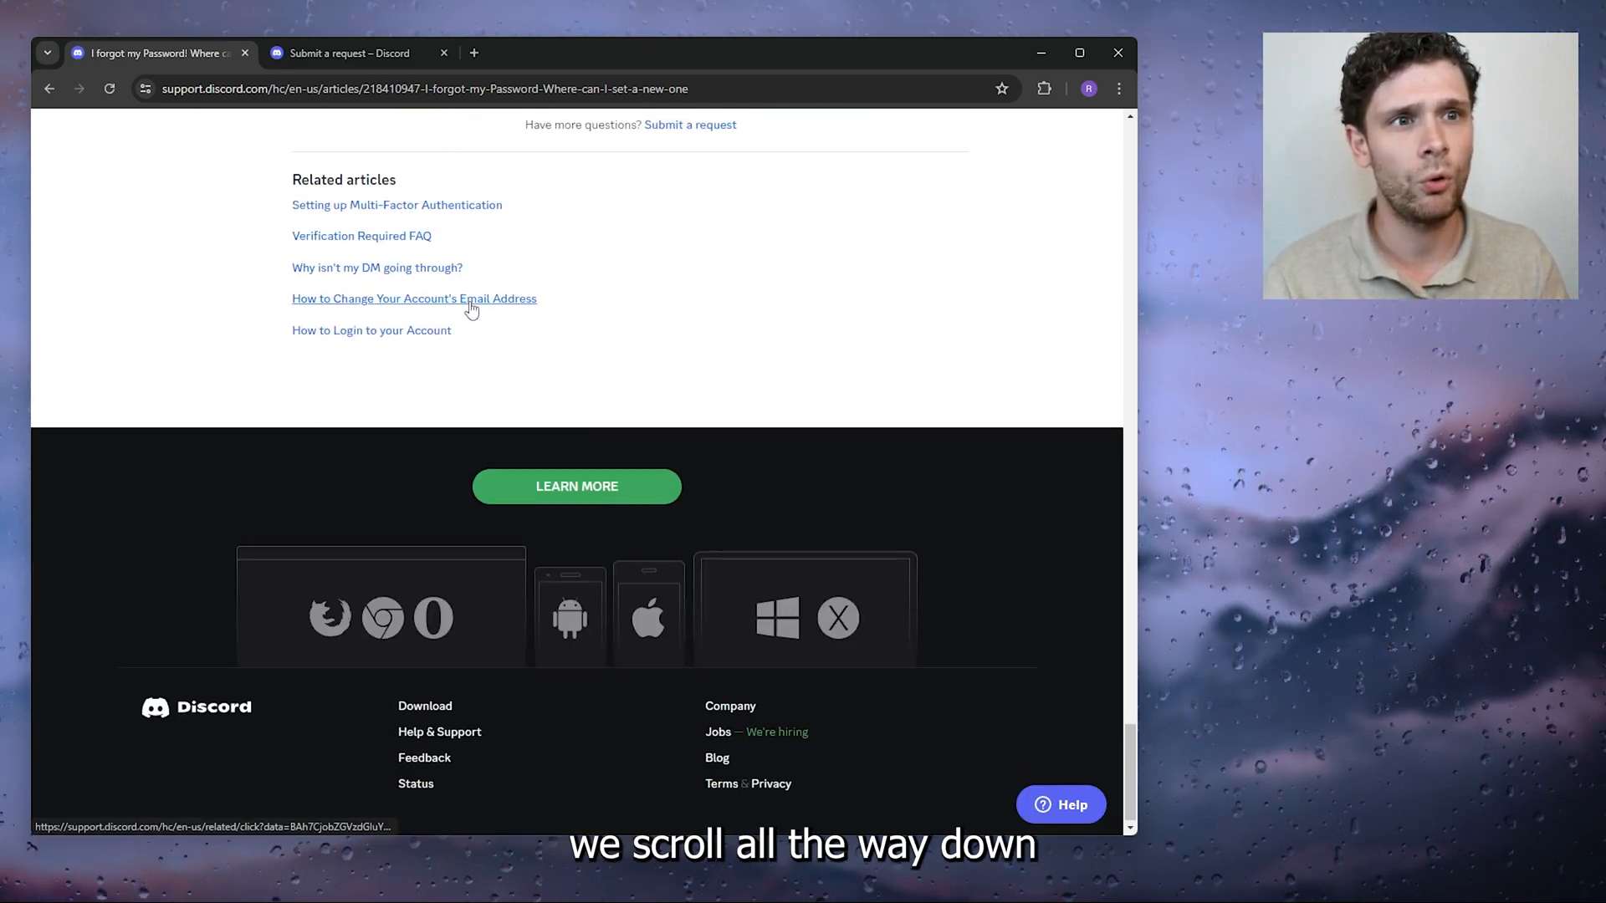
scroll(up, 3)
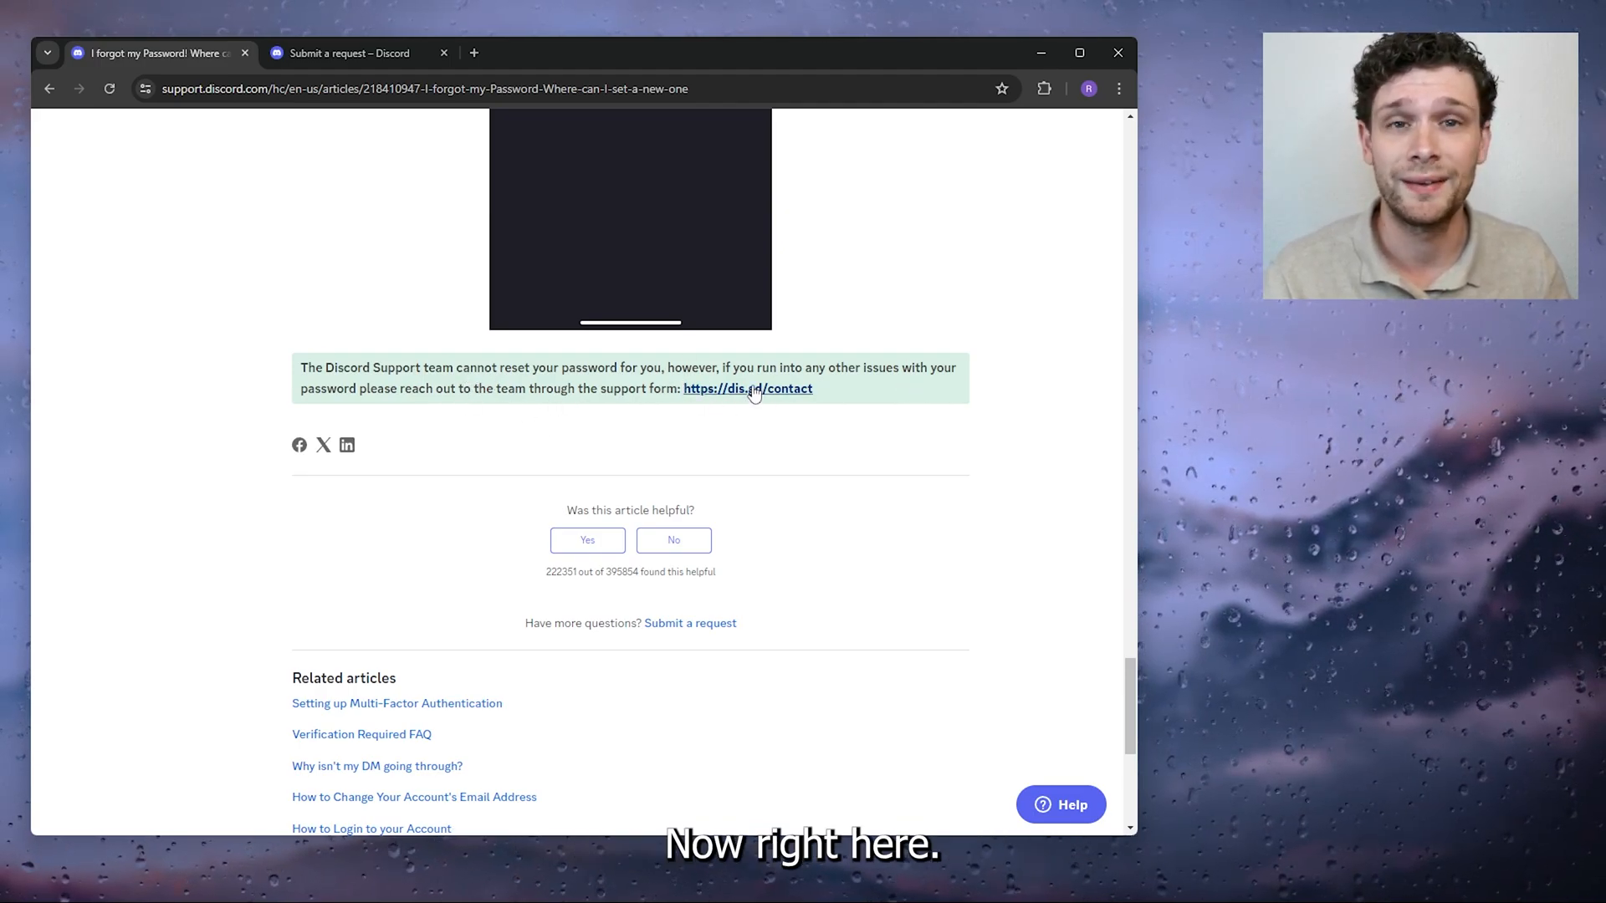
Start a Help & Support request with a lost-password subject and description, left unsubmitted
click(748, 388)
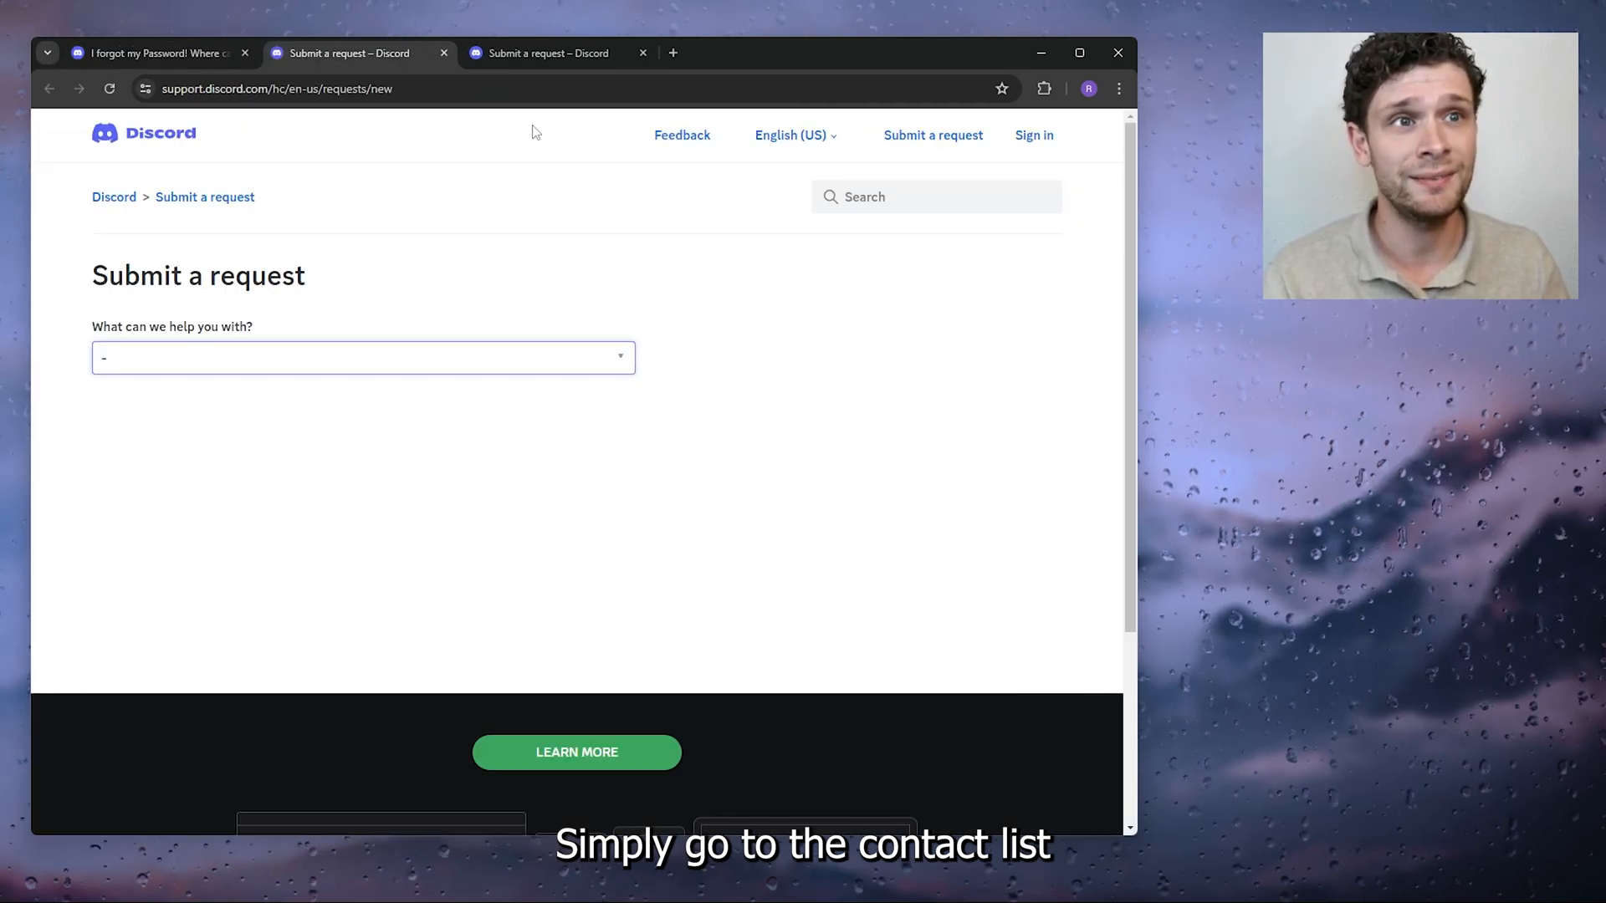
click(363, 358)
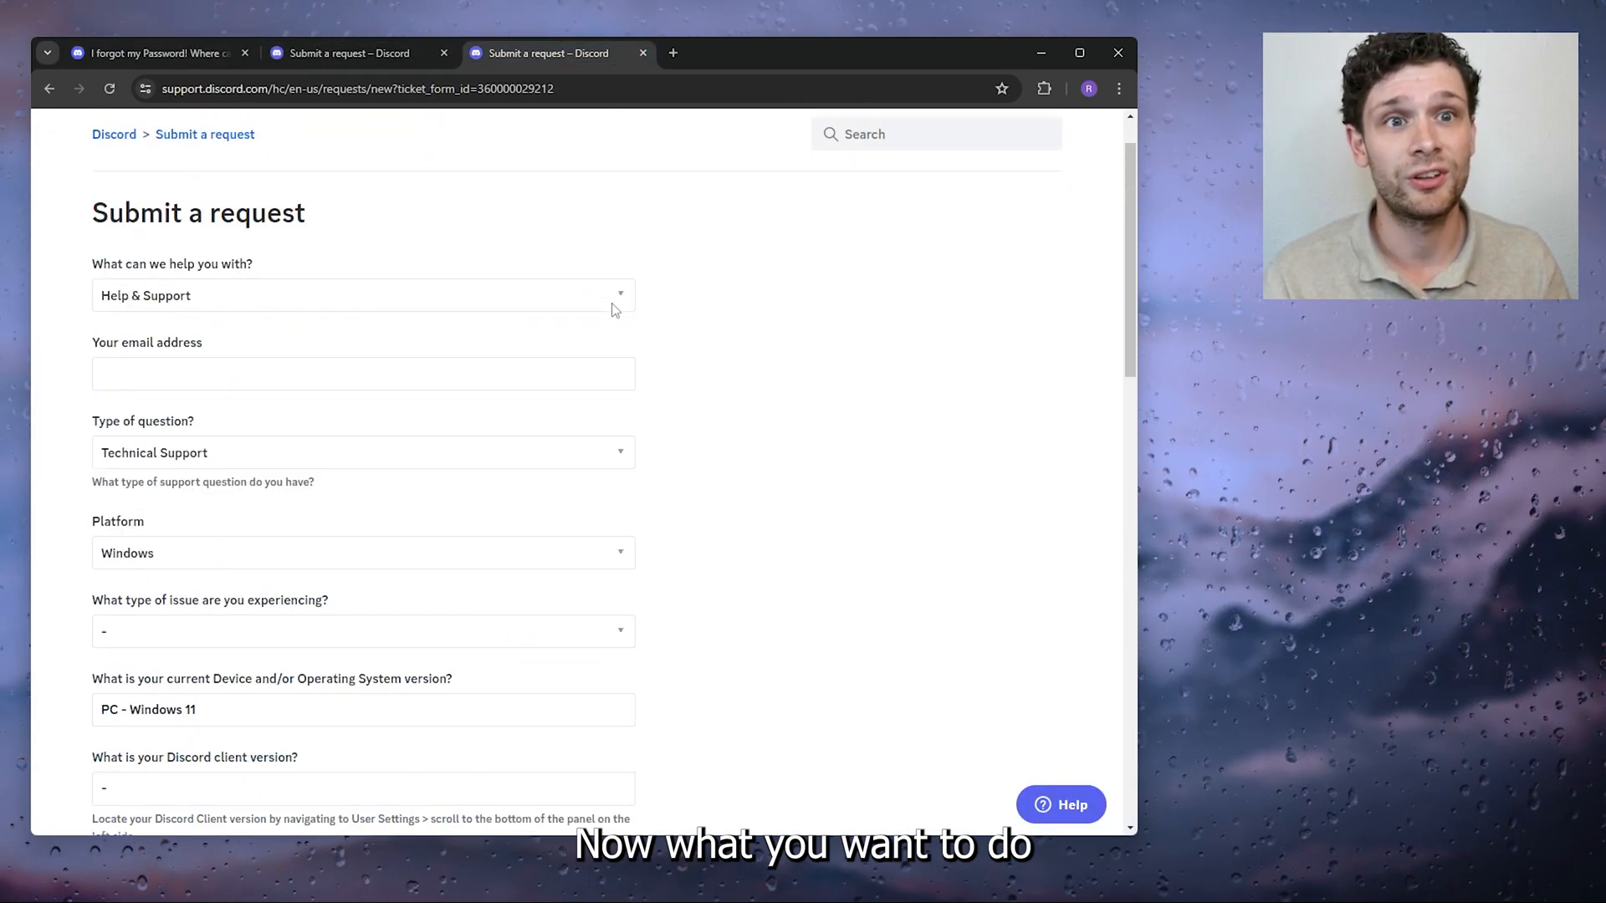
scroll(up, 3)
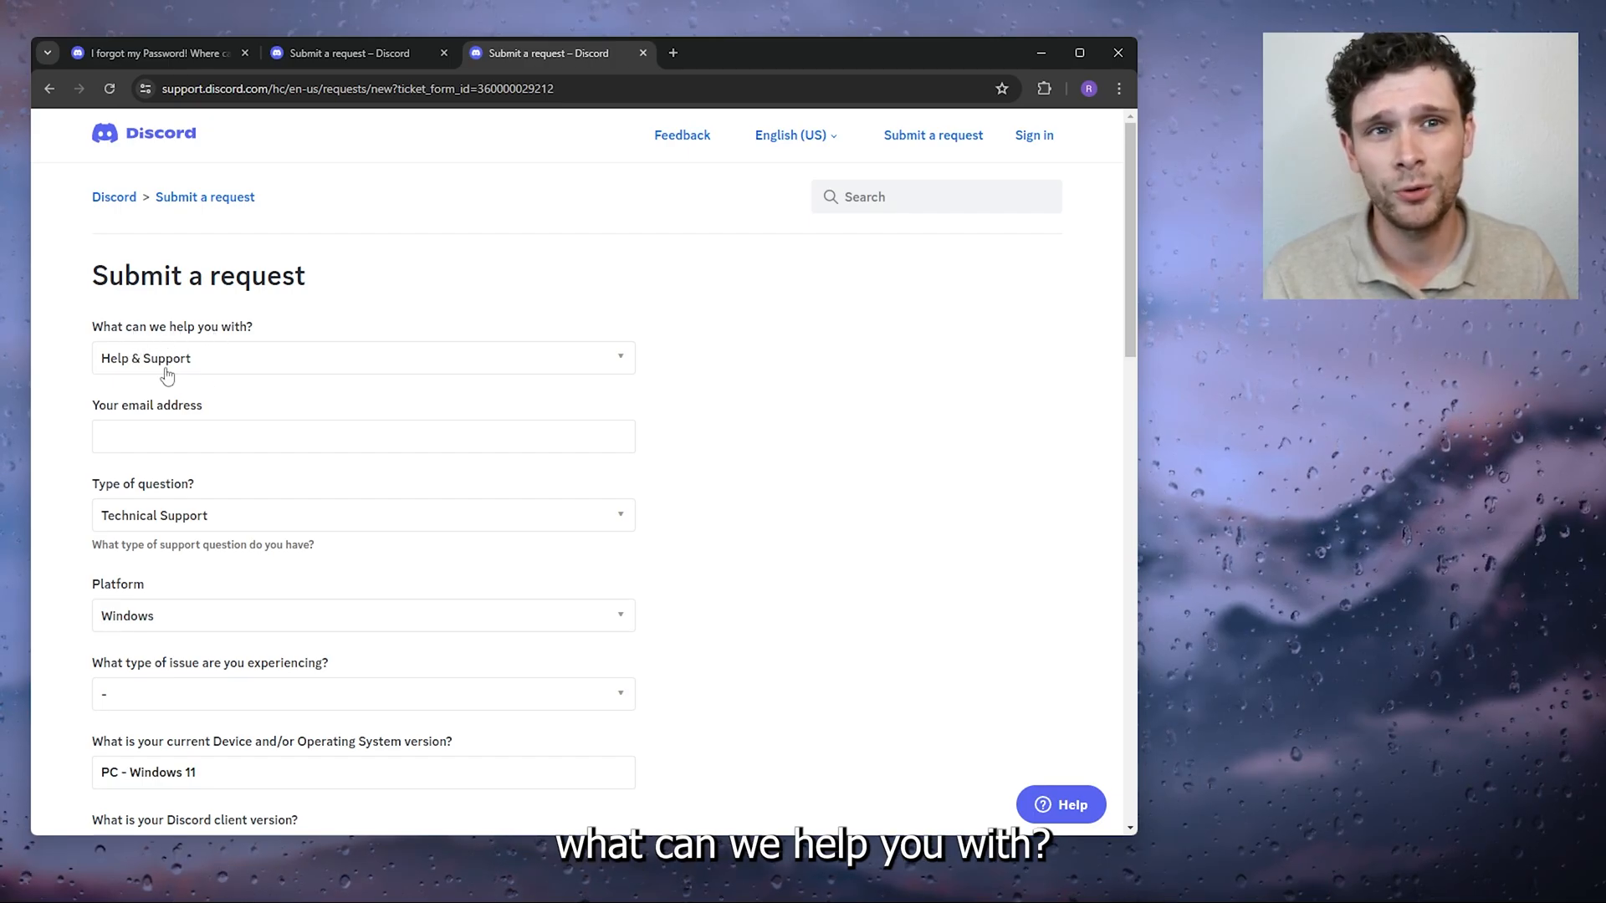
scroll(down, 3)
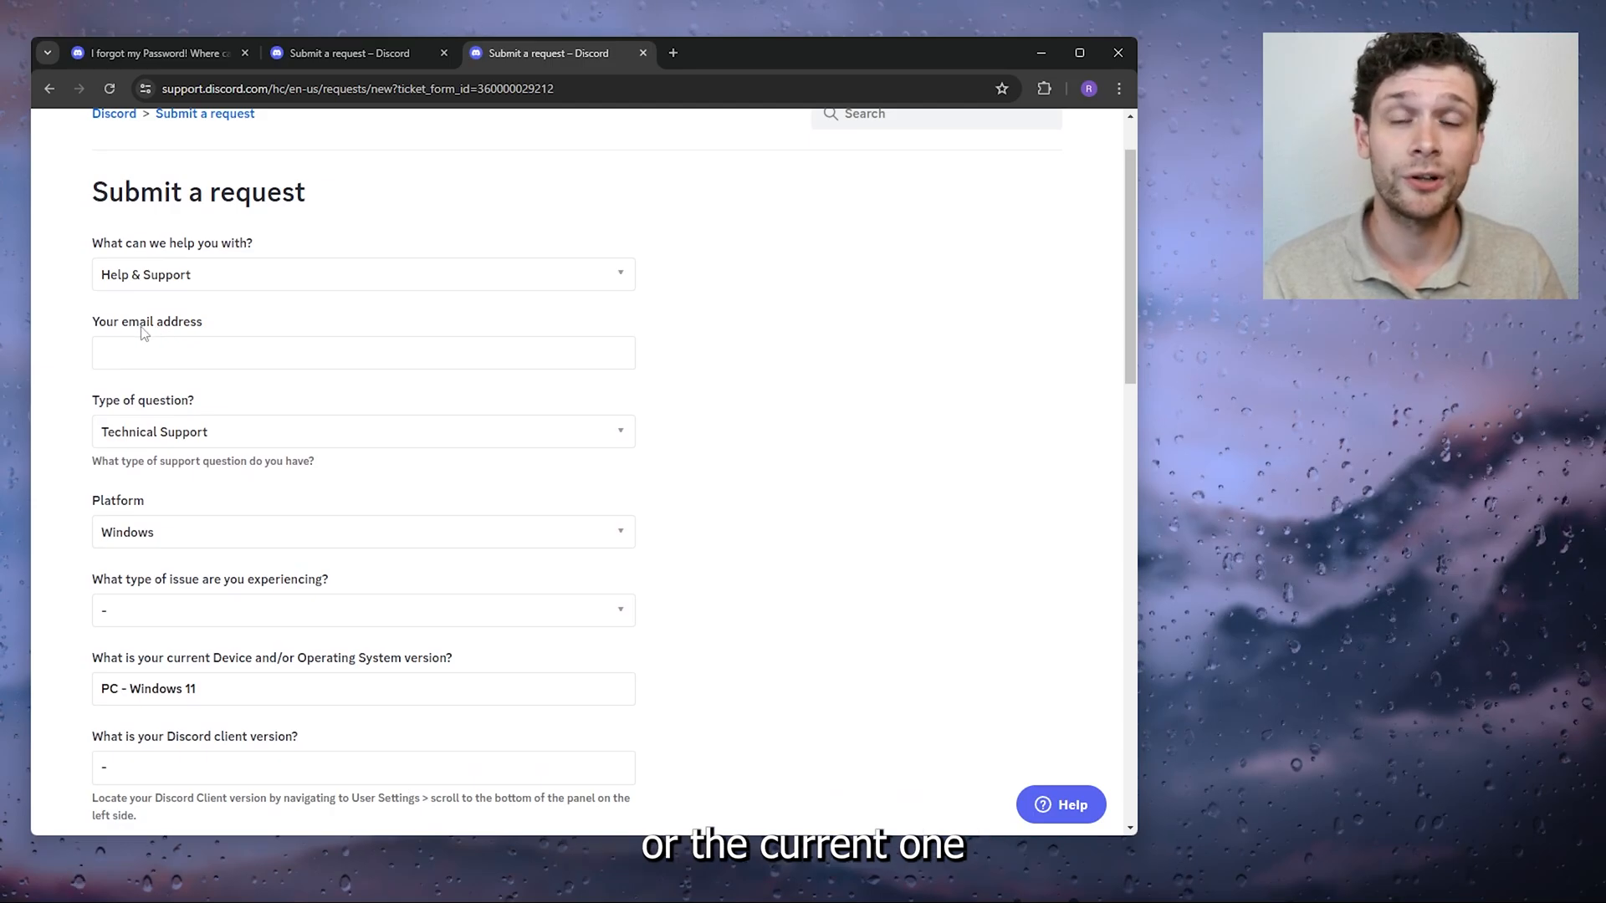
scroll(down, 3)
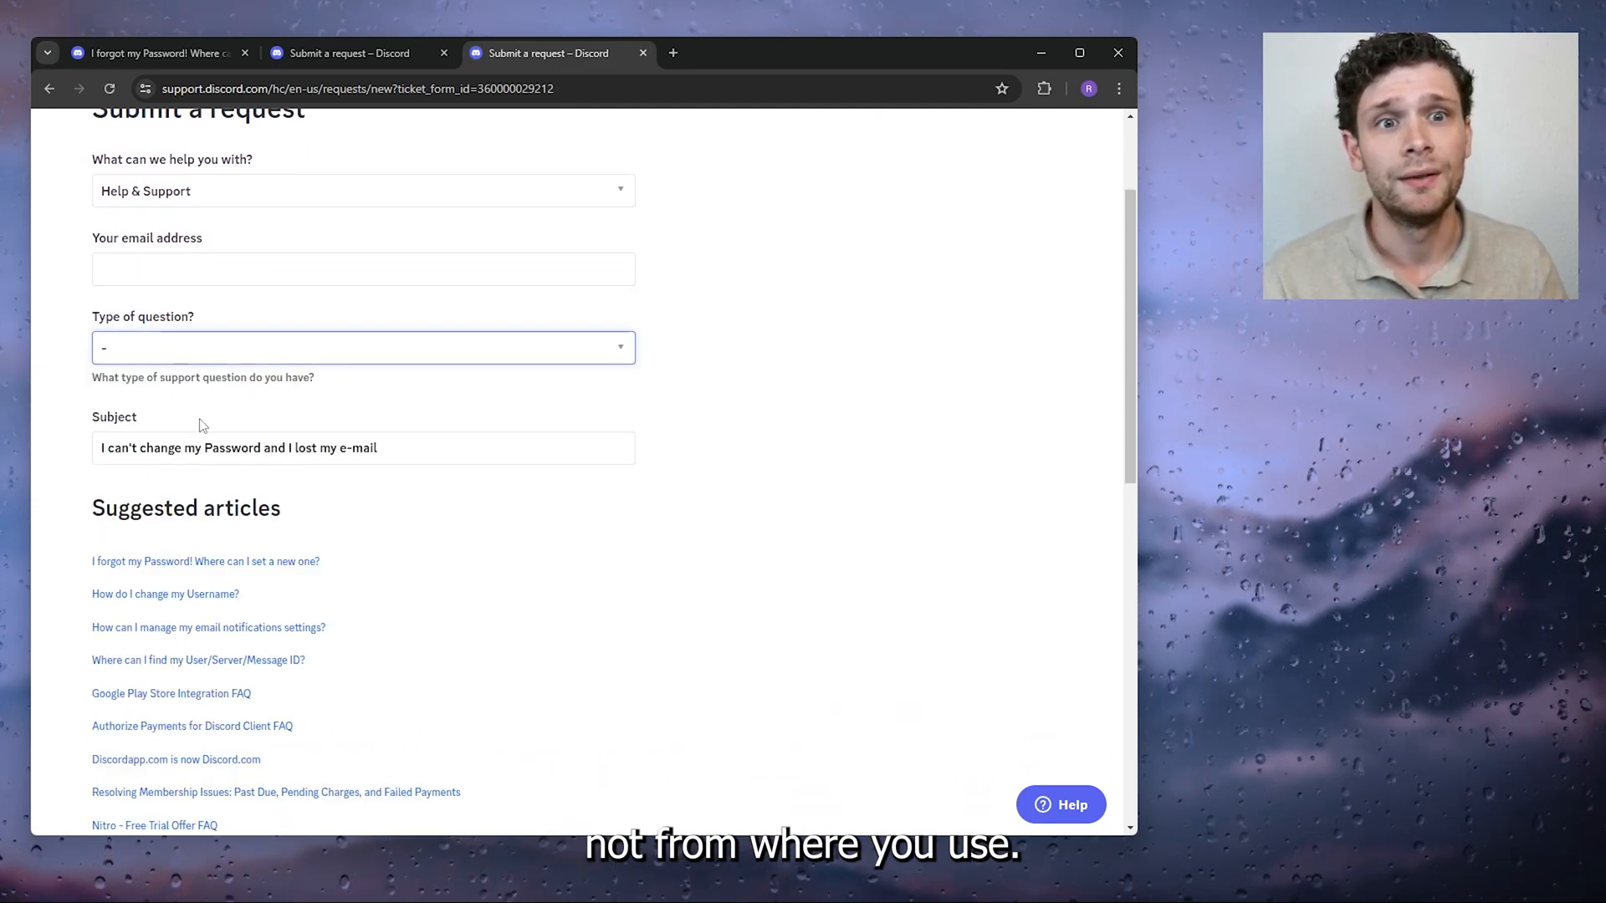
scroll(down, 3)
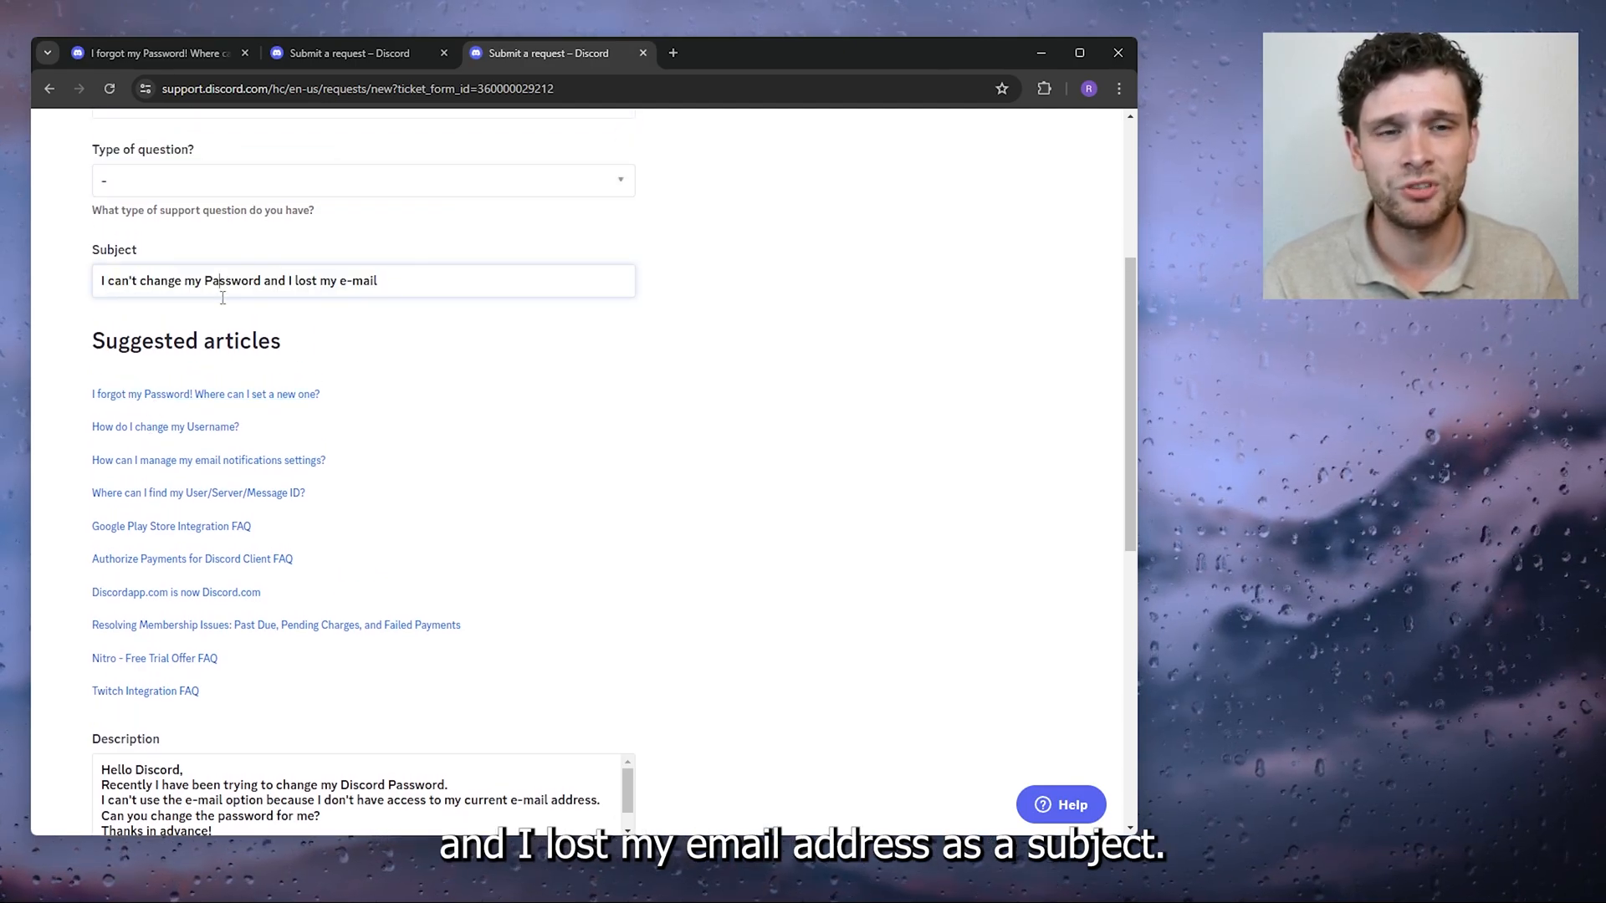
scroll(down, 3)
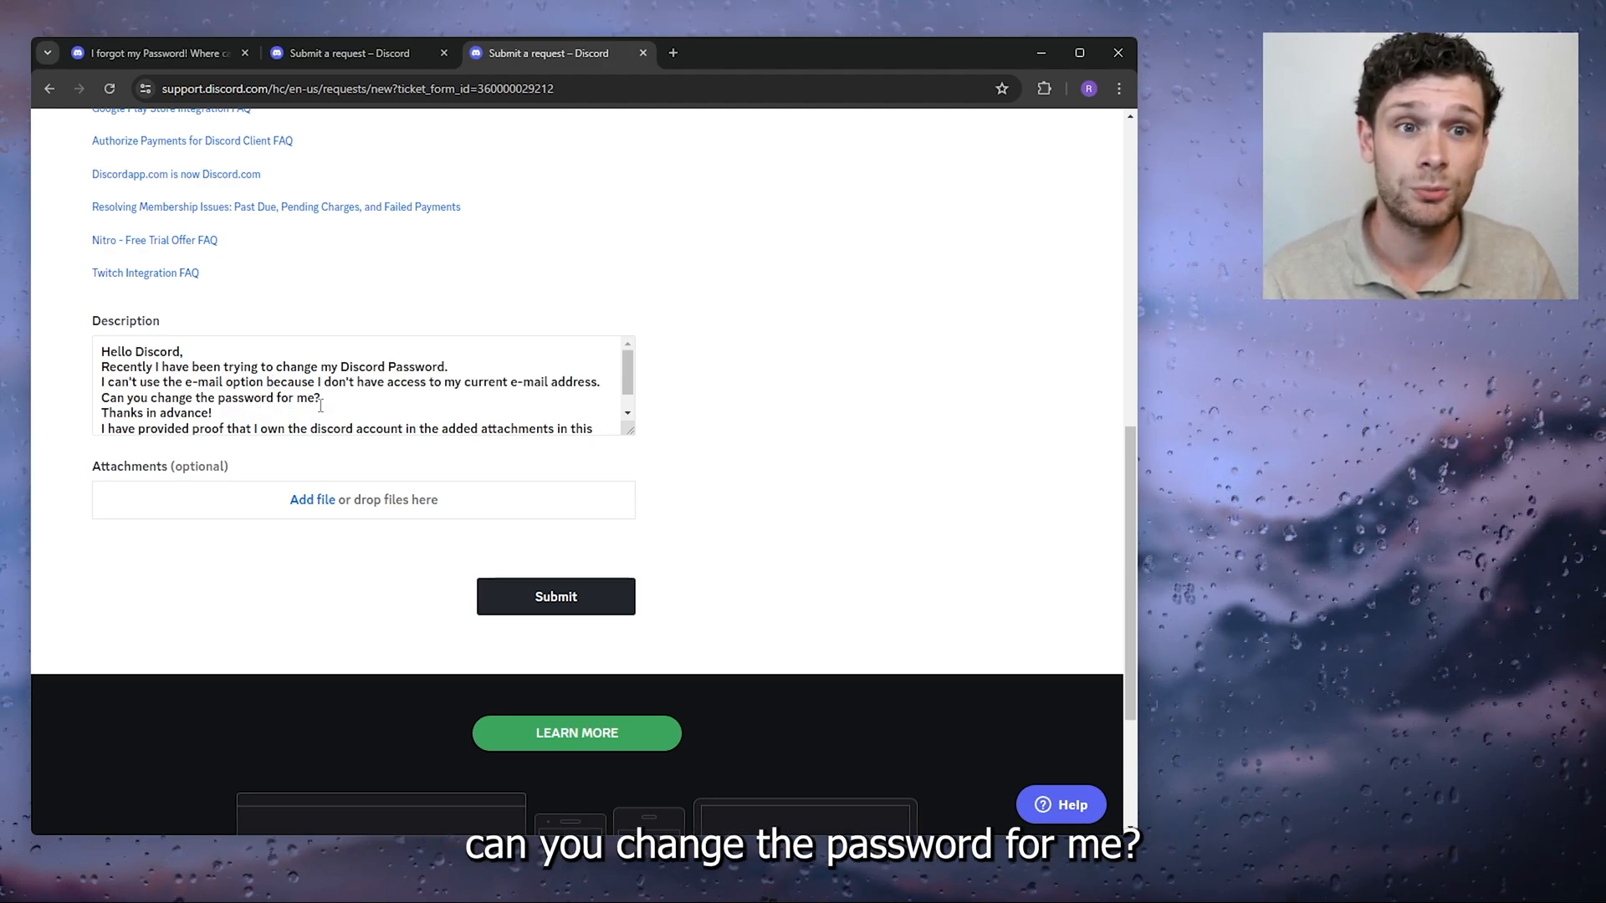
scroll(down, 3)
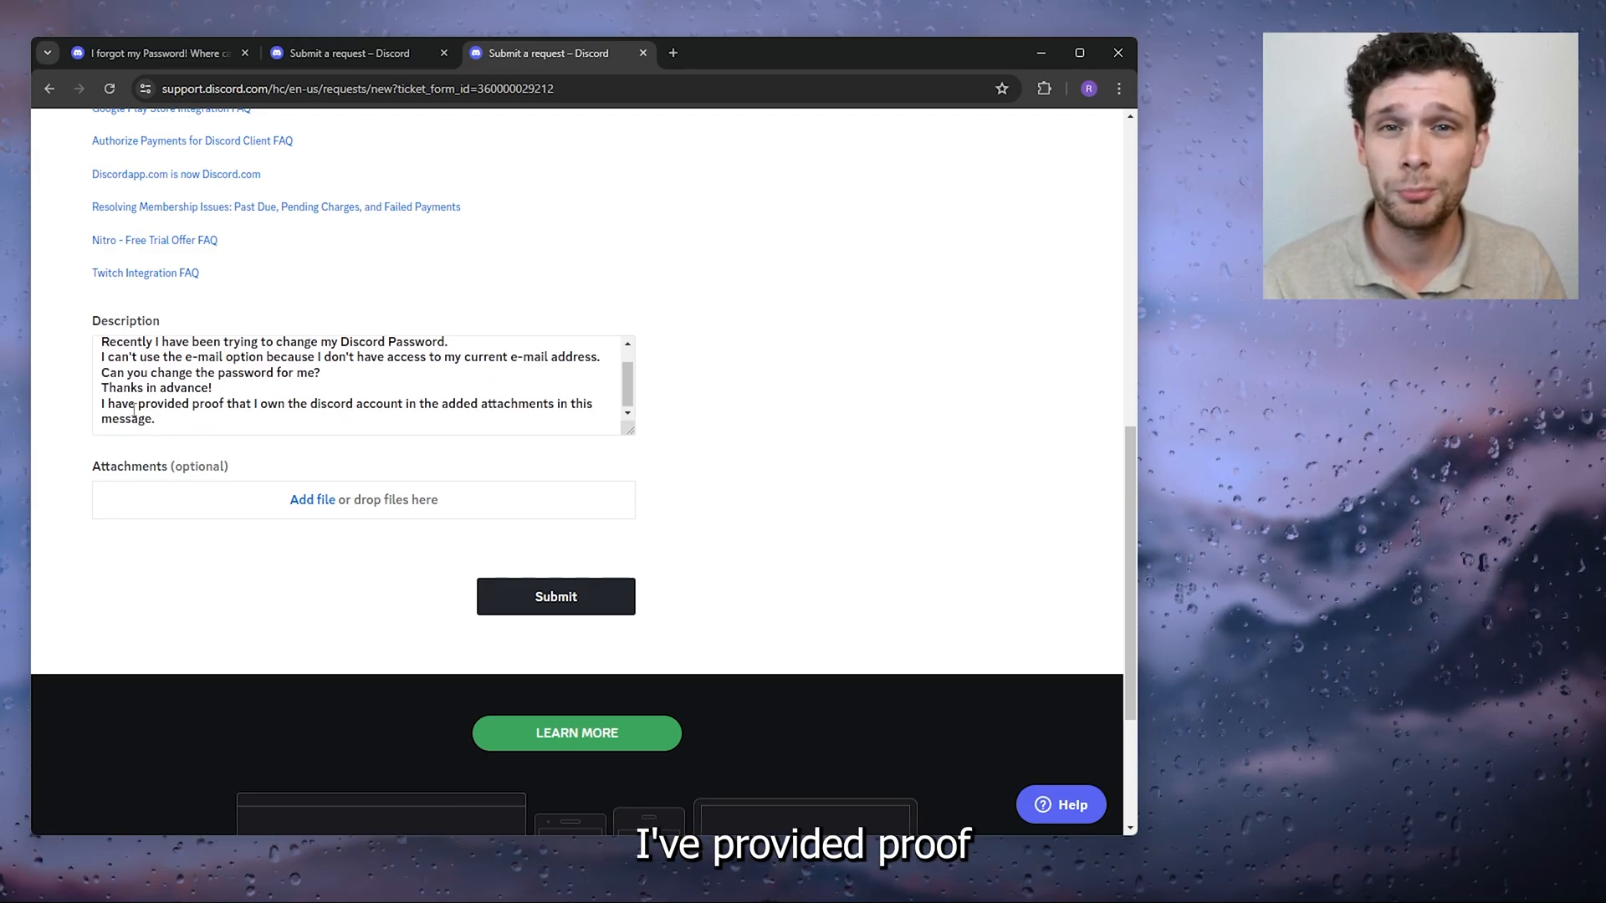